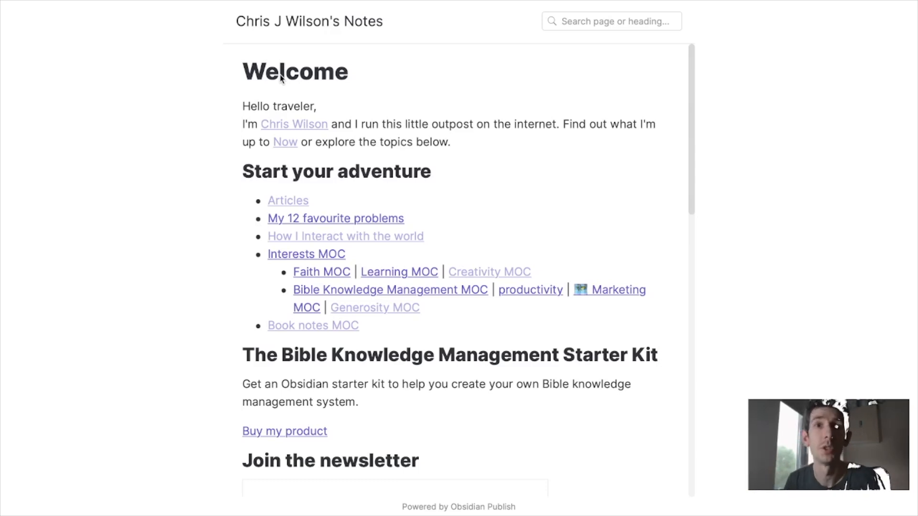
{"action": "mouse_move", "coordinate": [275, 75]}
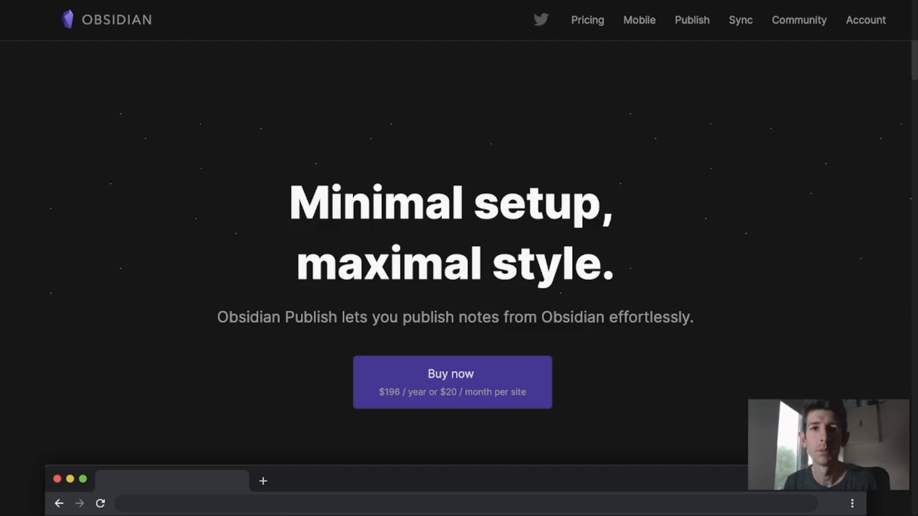
{"action": "mouse_move", "coordinate": [233, 77]}
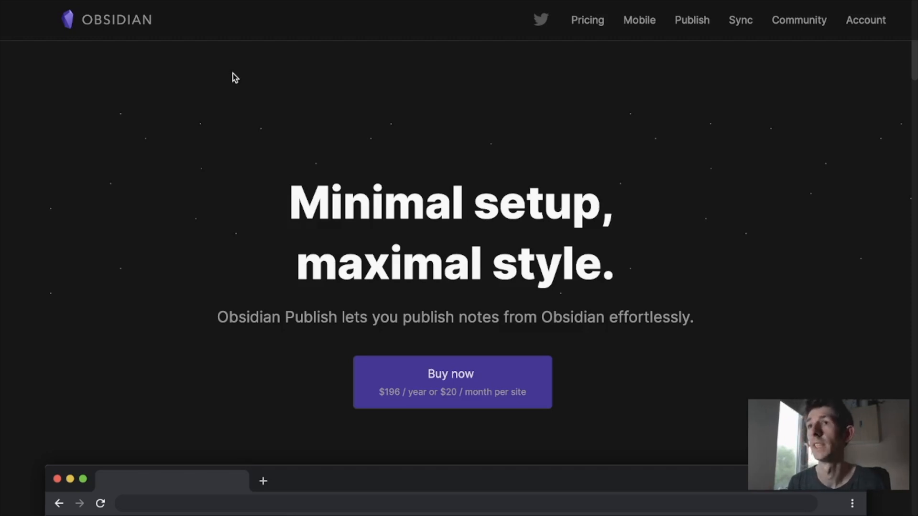
{"action": "mouse_move", "coordinate": [339, 183]}
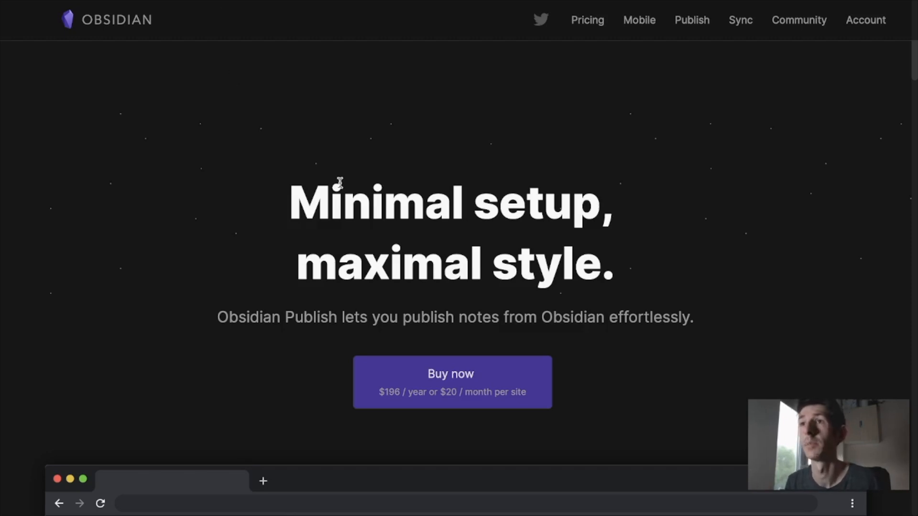
{"action": "mouse_move", "coordinate": [304, 220]}
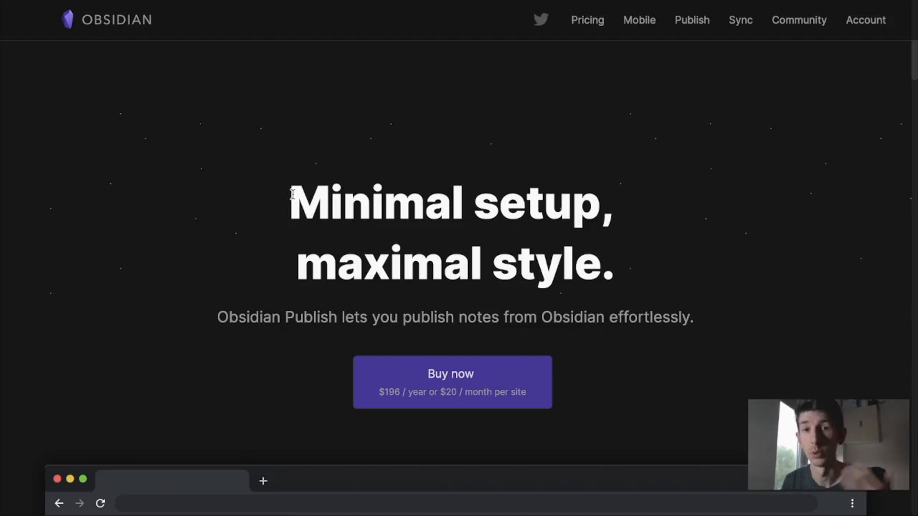
{"action": "mouse_move", "coordinate": [250, 147]}
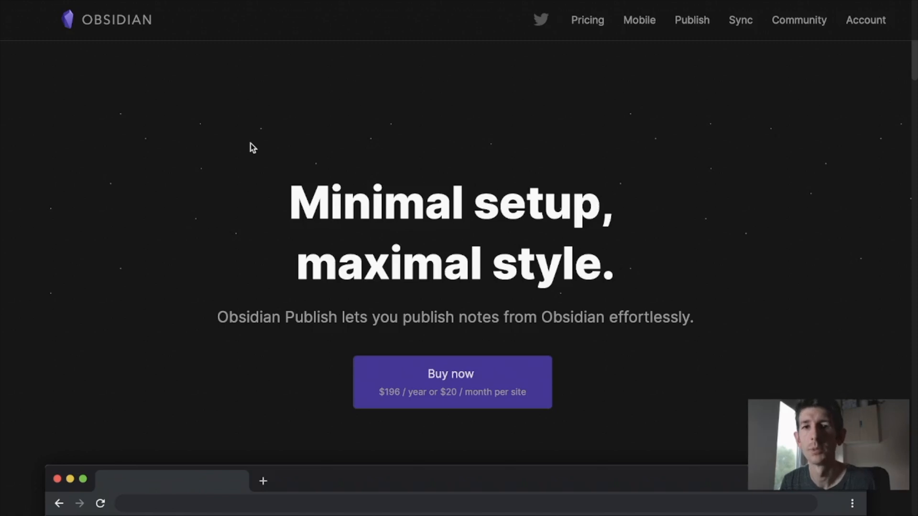
{"action": "mouse_move", "coordinate": [262, 113]}
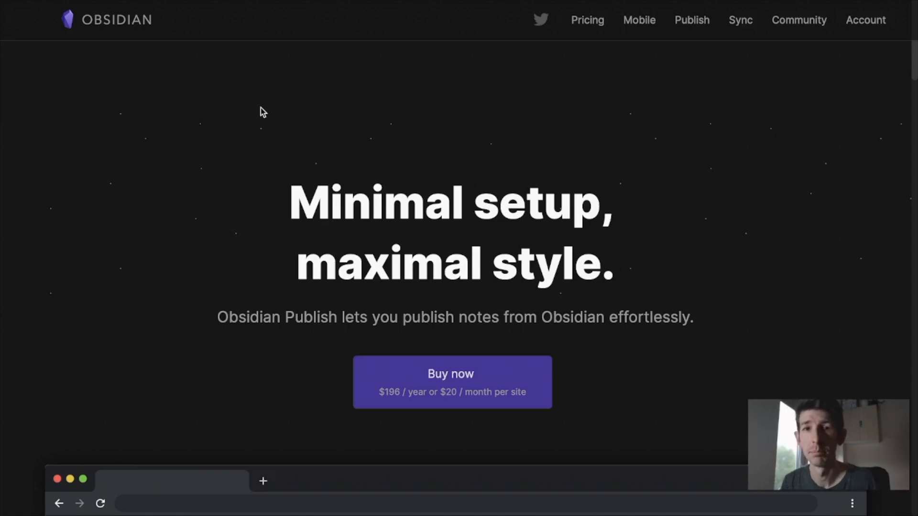
Scroll down the Obsidian Publish product page to its $196 per year pricing
{"action": "scroll", "scroll_direction": "down", "scroll_amount": 3}
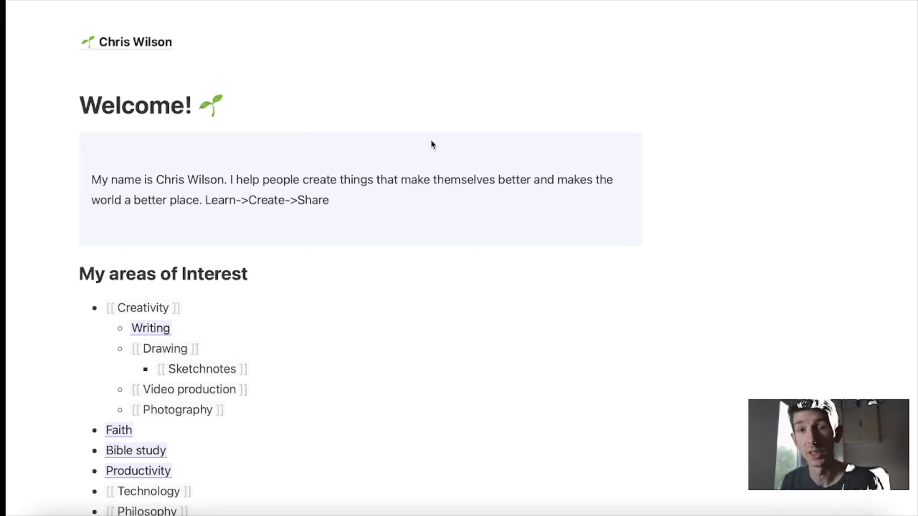
Scroll through the Jekyll digital garden Welcome page and its areas of interest
{"action": "scroll", "scroll_direction": "down", "scroll_amount": 3}
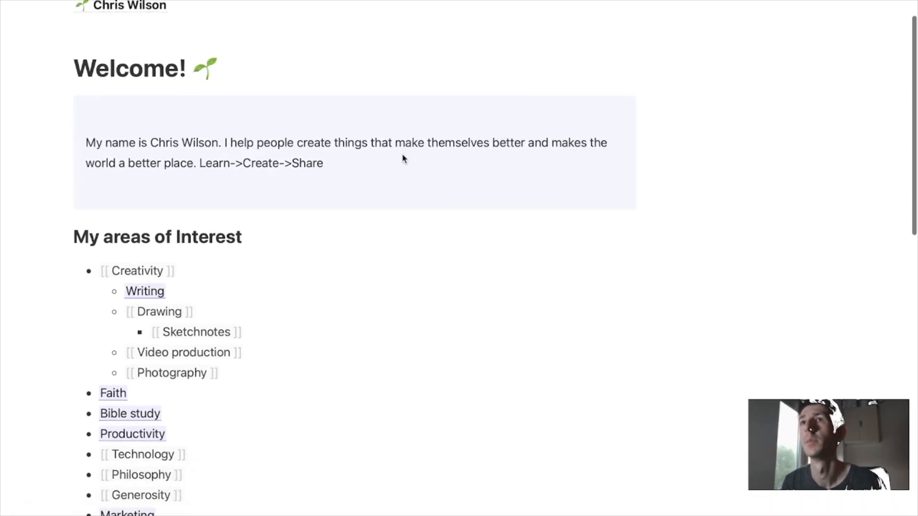
{"action": "scroll", "scroll_direction": "up", "scroll_amount": 3}
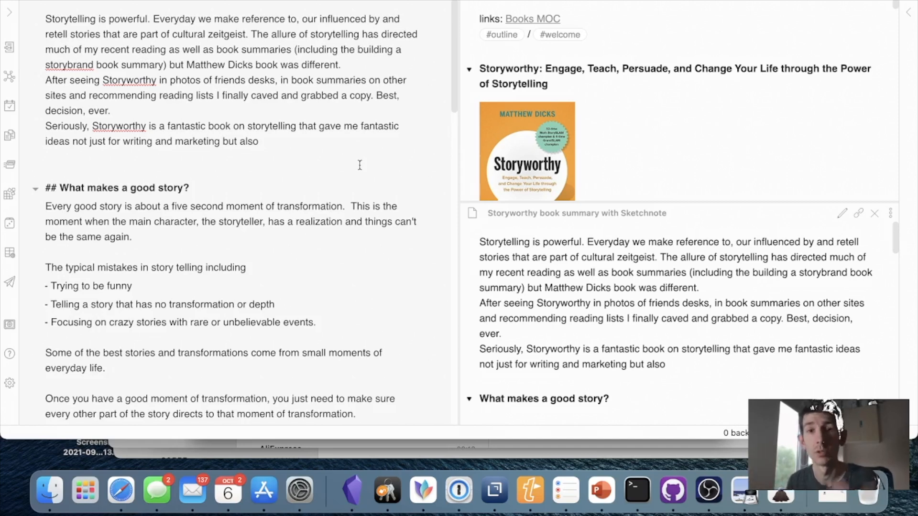
{"action": "scroll", "scroll_direction": "down", "scroll_amount": 3}
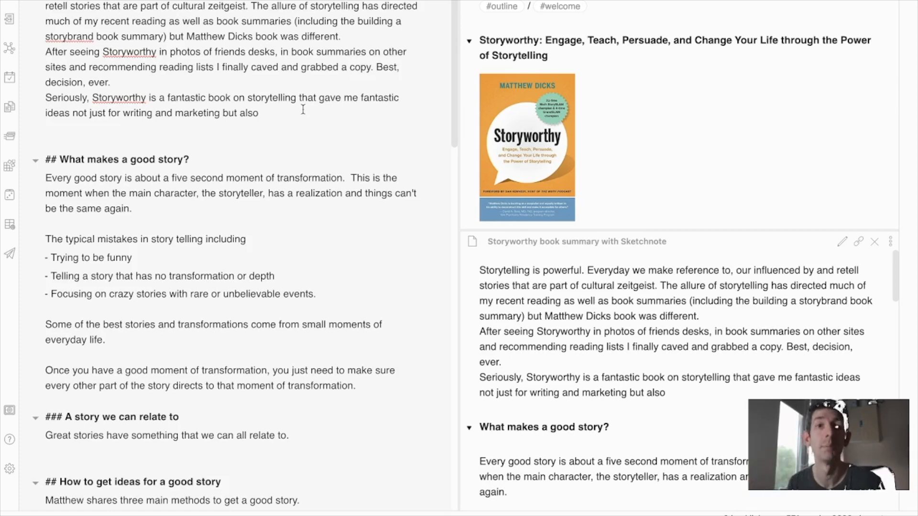
{"action": "scroll", "scroll_direction": "down", "scroll_amount": 3}
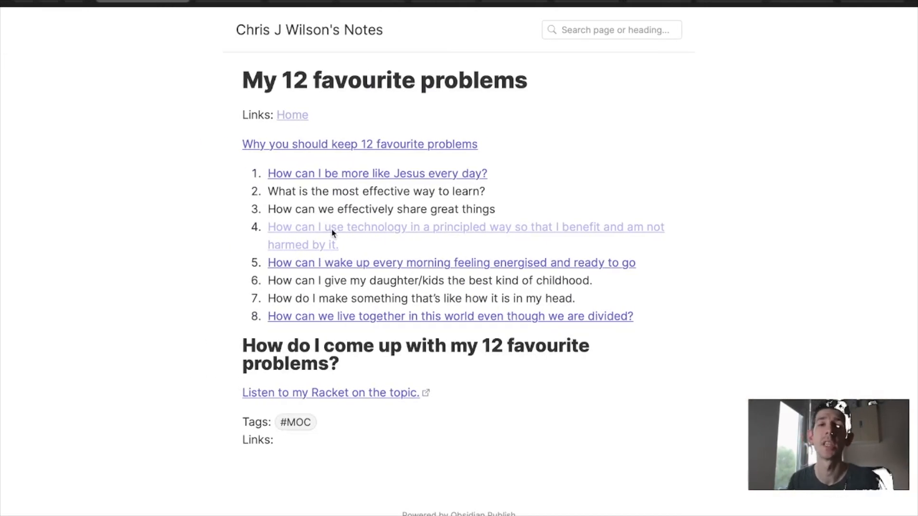
Visit the My 12 favourite problems page from Home, then return to the Welcome page
{"action": "left_click", "coordinate": [292, 115]}
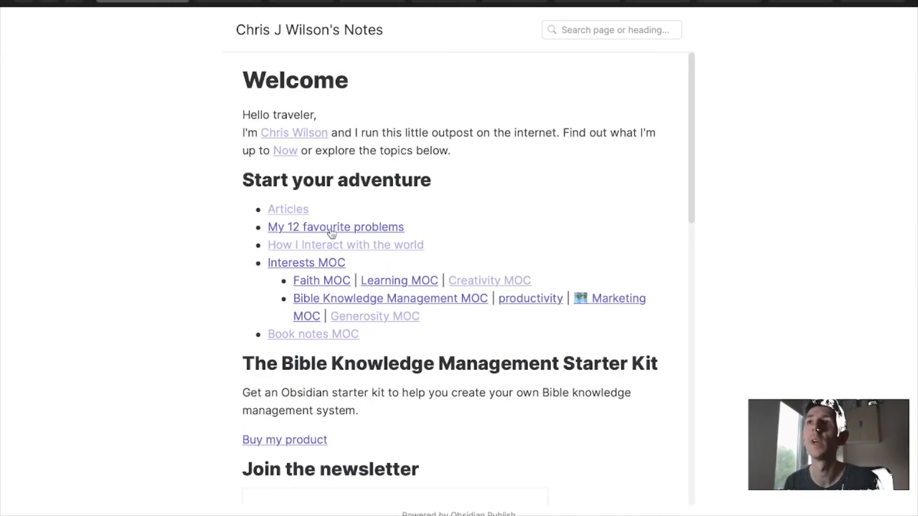
{"action": "left_click", "coordinate": [334, 228]}
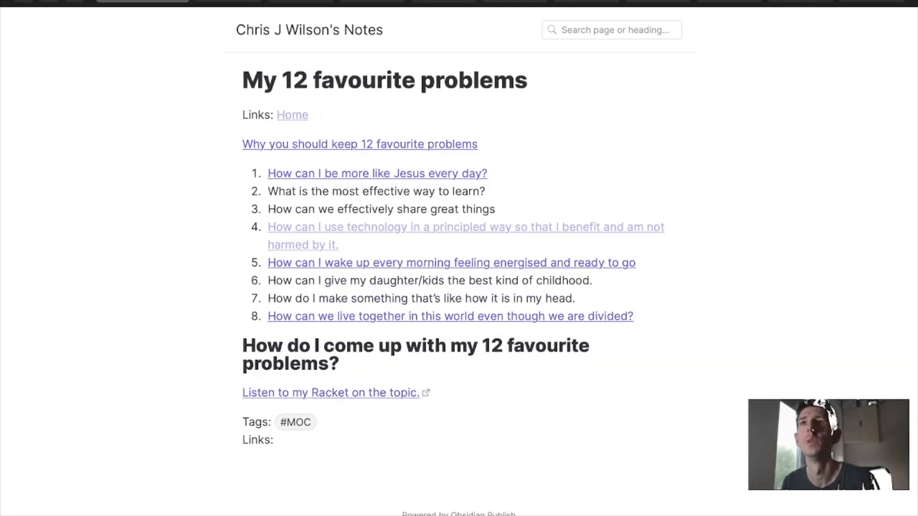
{"action": "left_click", "coordinate": [293, 115]}
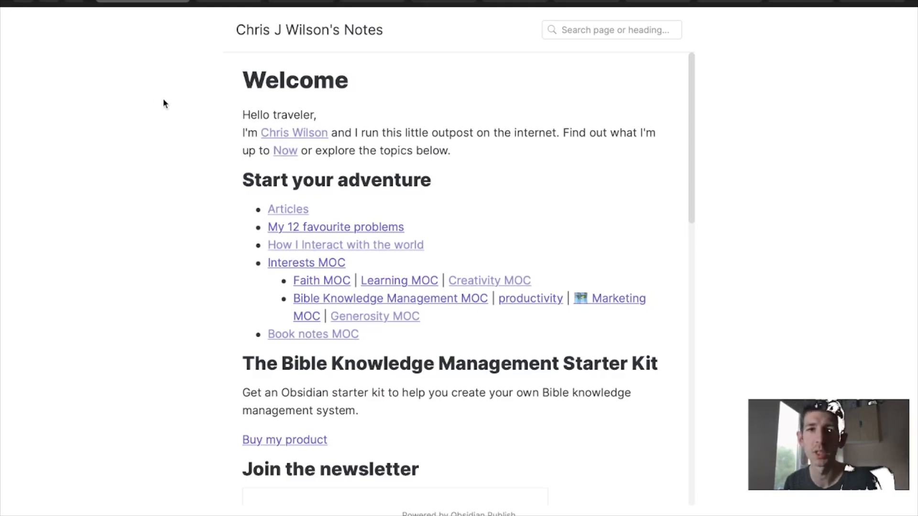
{"action": "mouse_move", "coordinate": [292, 24]}
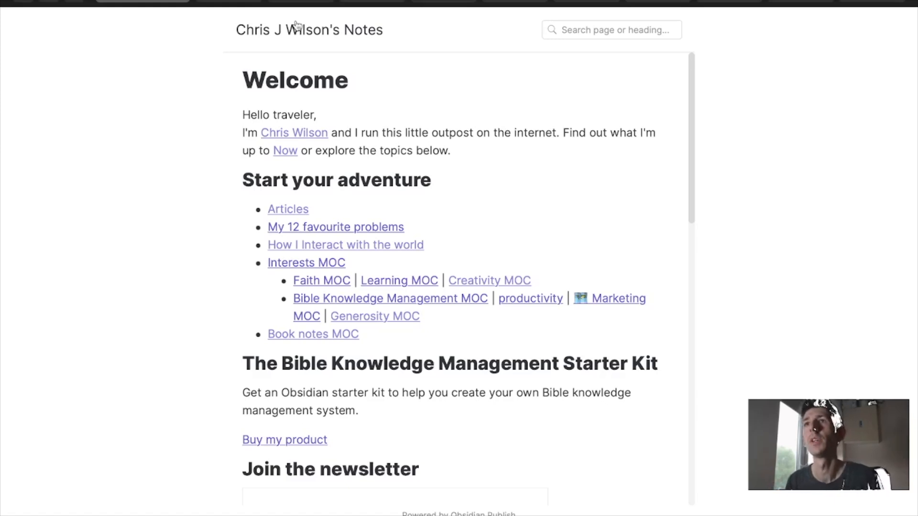
{"action": "mouse_move", "coordinate": [455, 5]}
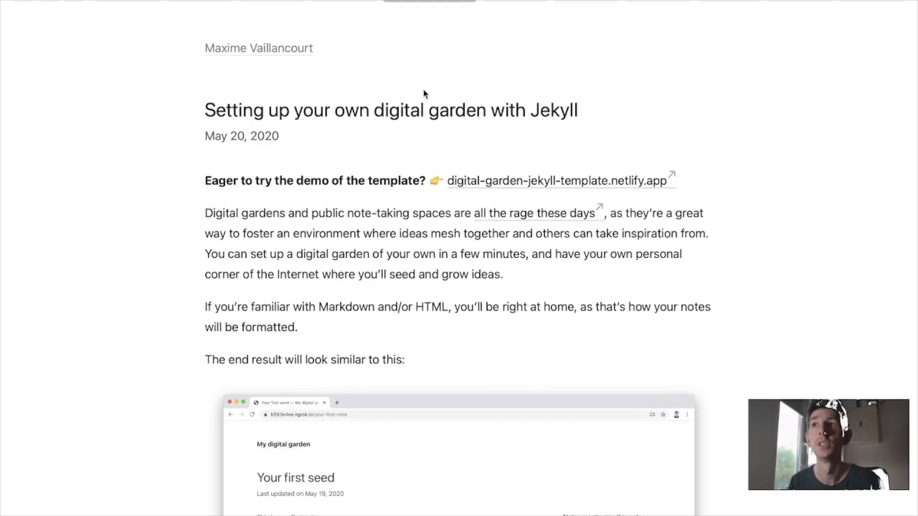
{"action": "mouse_move", "coordinate": [473, 186]}
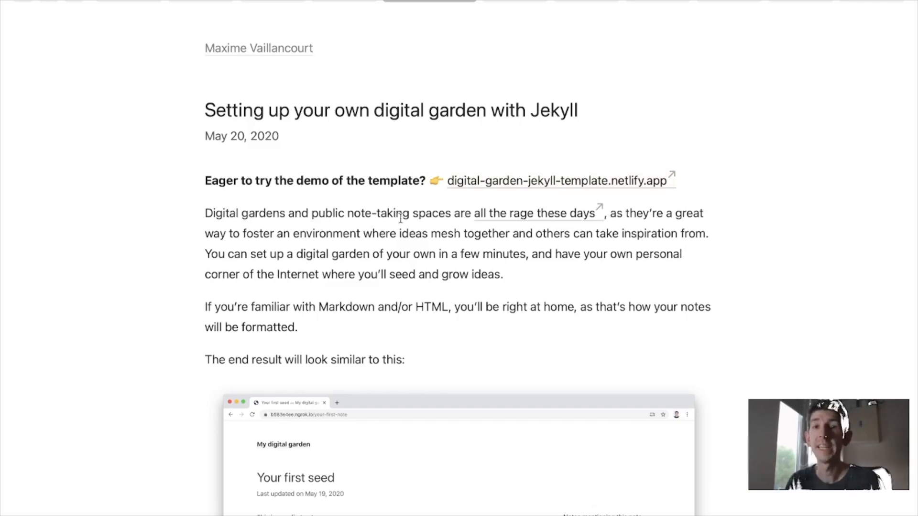
Scroll the Jekyll digital garden article down to the screenshot and back to the introduction
{"action": "scroll", "scroll_direction": "down", "scroll_amount": 3}
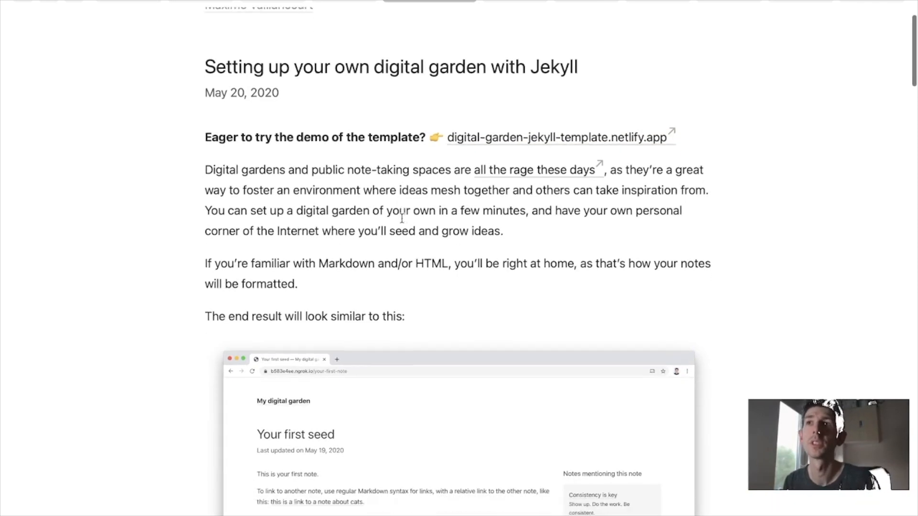
{"action": "scroll", "scroll_direction": "down", "scroll_amount": 3}
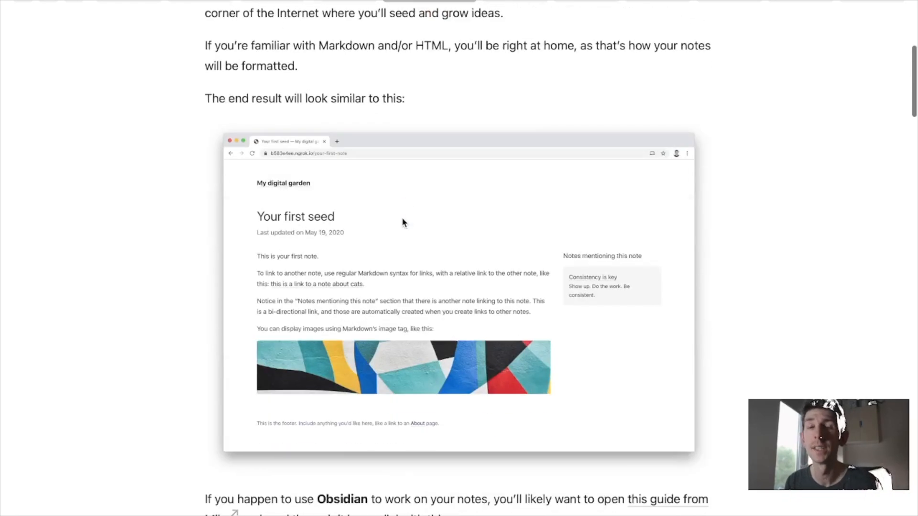
{"action": "scroll", "scroll_direction": "up", "scroll_amount": 3}
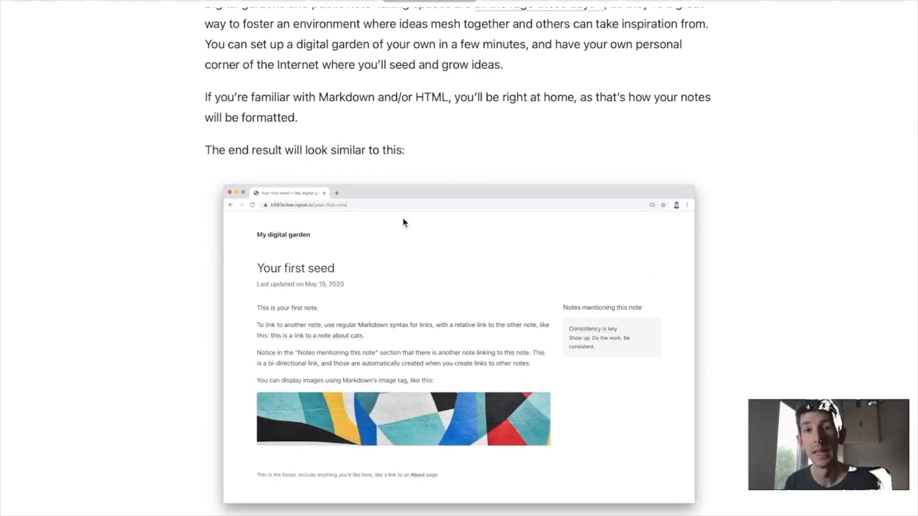
{"action": "scroll", "scroll_direction": "up", "scroll_amount": 3}
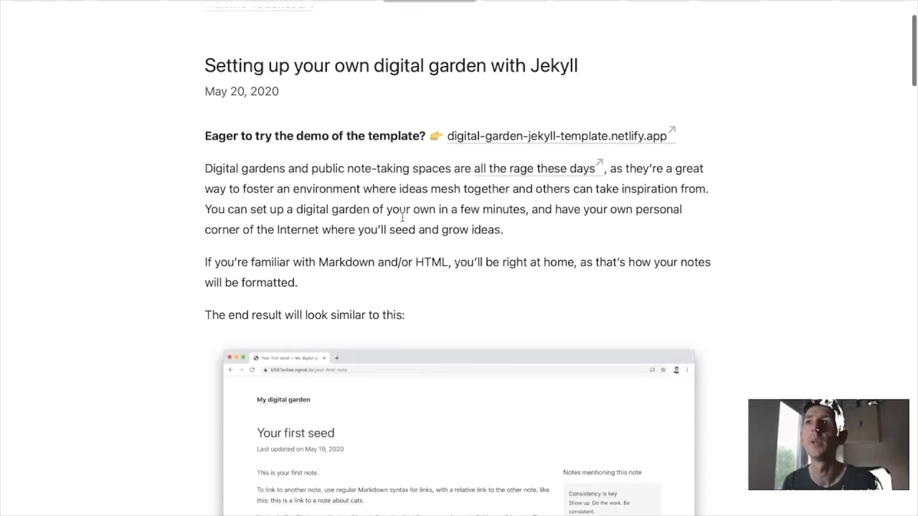
{"action": "scroll", "scroll_direction": "up", "scroll_amount": 3}
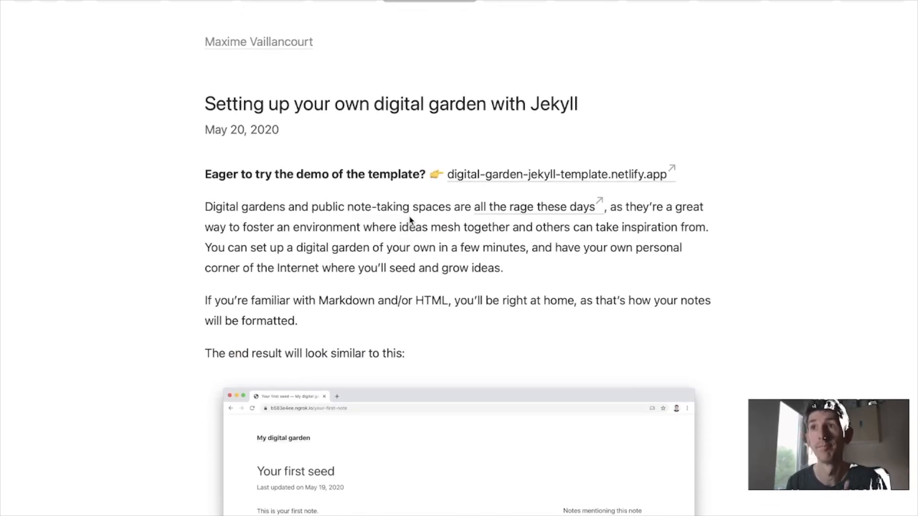
{"action": "scroll", "scroll_direction": "down", "scroll_amount": 3}
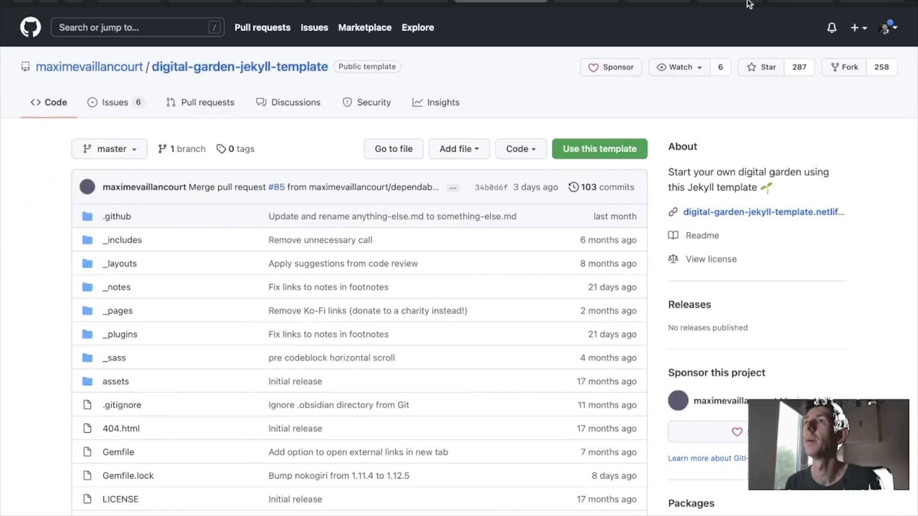
Review Netlify's Starter, Pro, Business and Enterprise plan cards on the Pricing page
{"action": "left_click", "coordinate": [763, 212]}
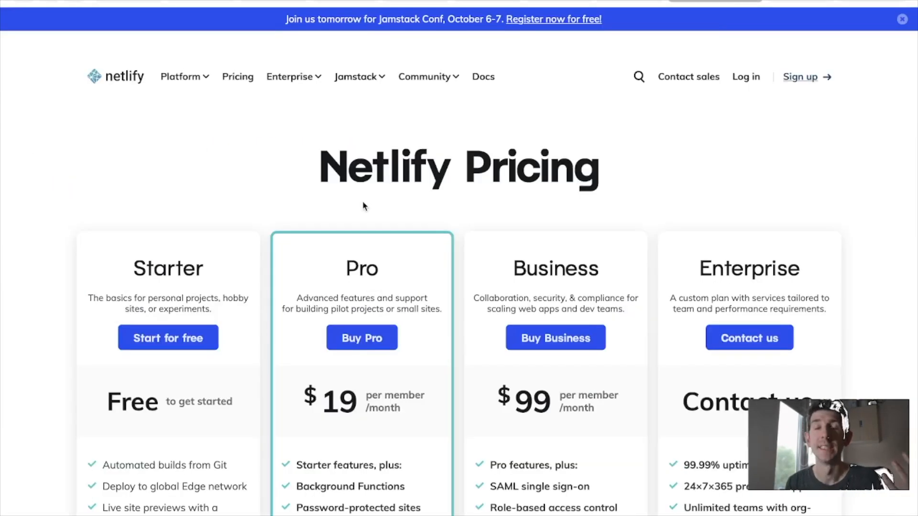
{"action": "scroll", "scroll_direction": "down", "scroll_amount": 3}
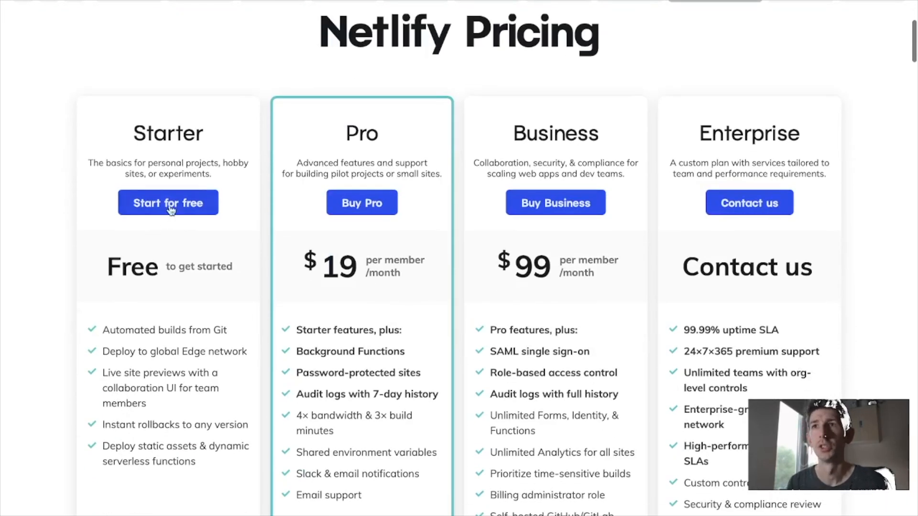
{"action": "mouse_move", "coordinate": [140, 333]}
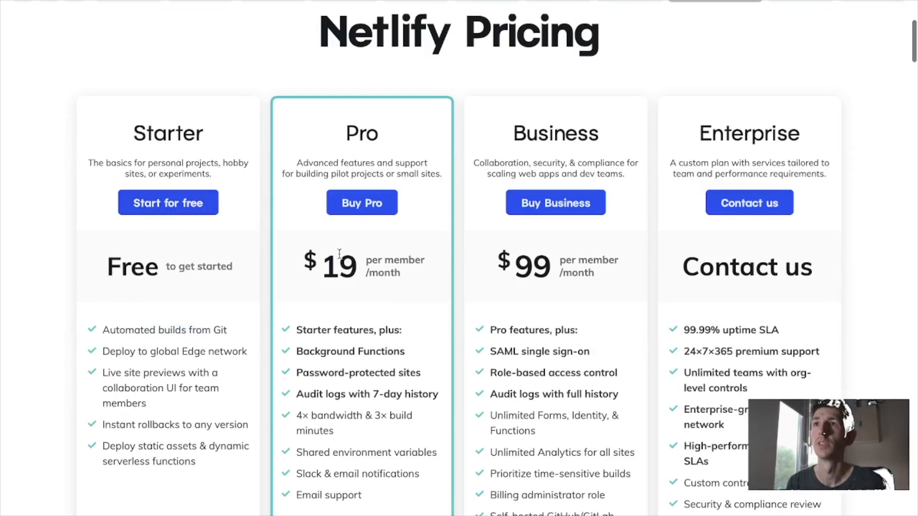
{"action": "scroll", "scroll_direction": "up", "scroll_amount": 3}
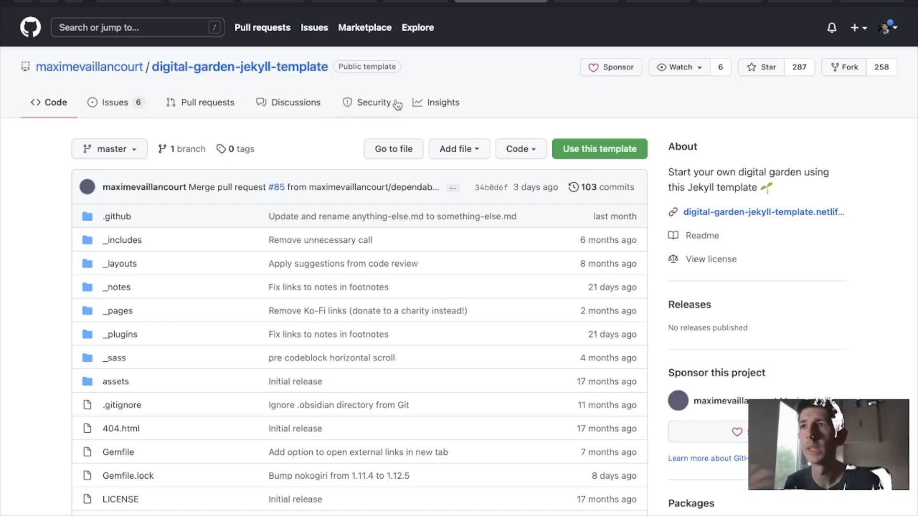
{"action": "mouse_move", "coordinate": [332, 127]}
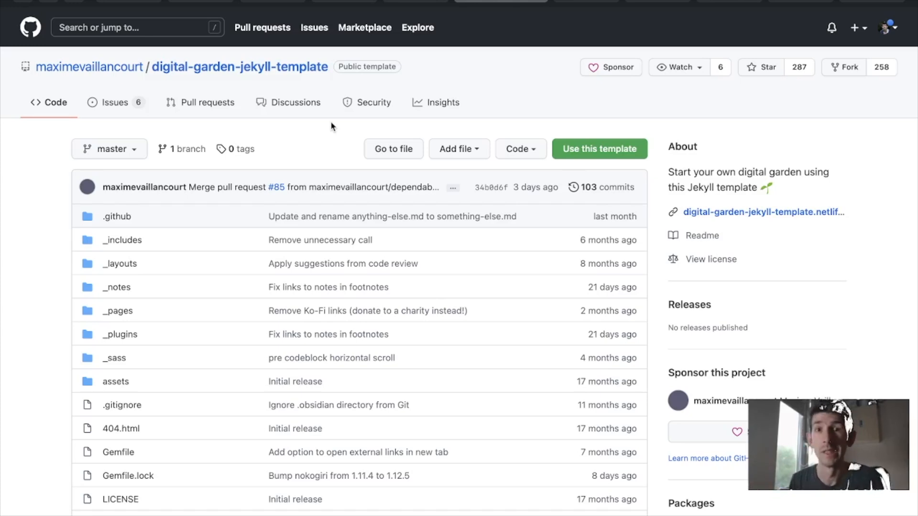
Switch back to the digital-garden-jekyll-template repository on GitHub
{"action": "key", "text": "alt+tab"}
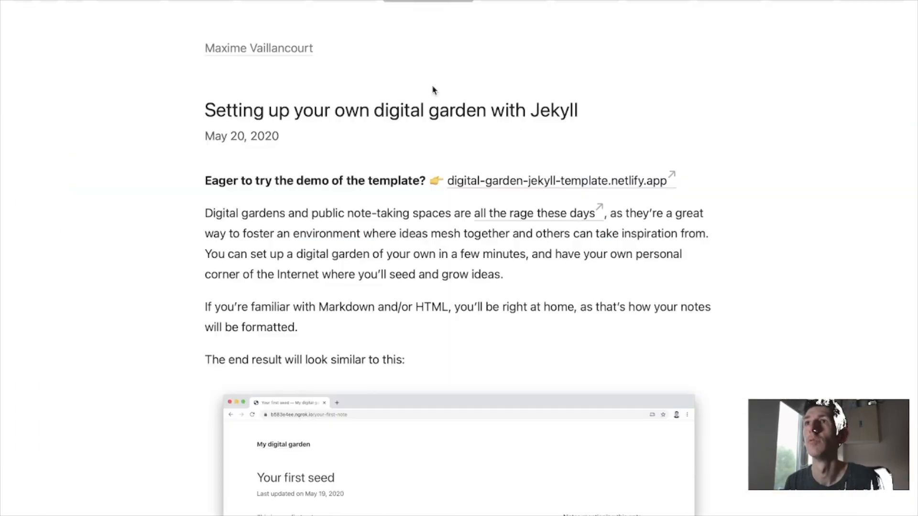
{"action": "mouse_move", "coordinate": [412, 153]}
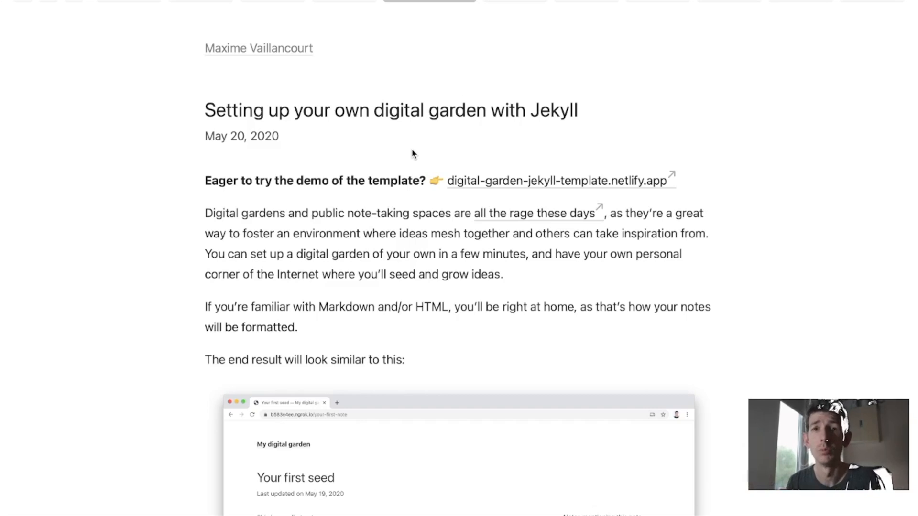
{"action": "mouse_move", "coordinate": [384, 164]}
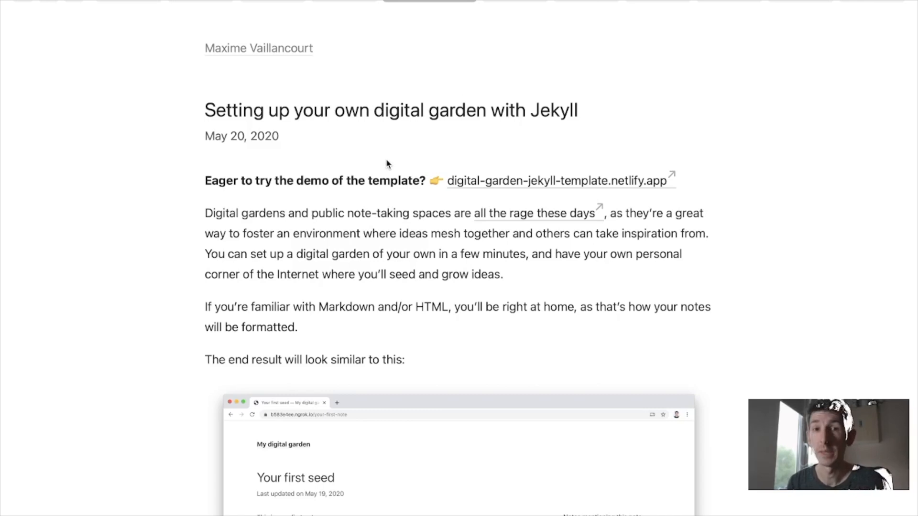
{"action": "mouse_move", "coordinate": [530, 22]}
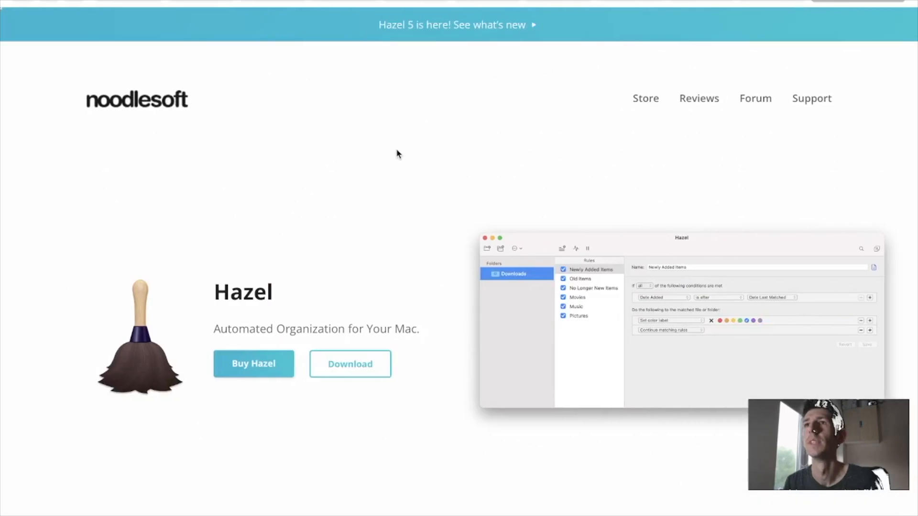
{"action": "mouse_move", "coordinate": [556, 40]}
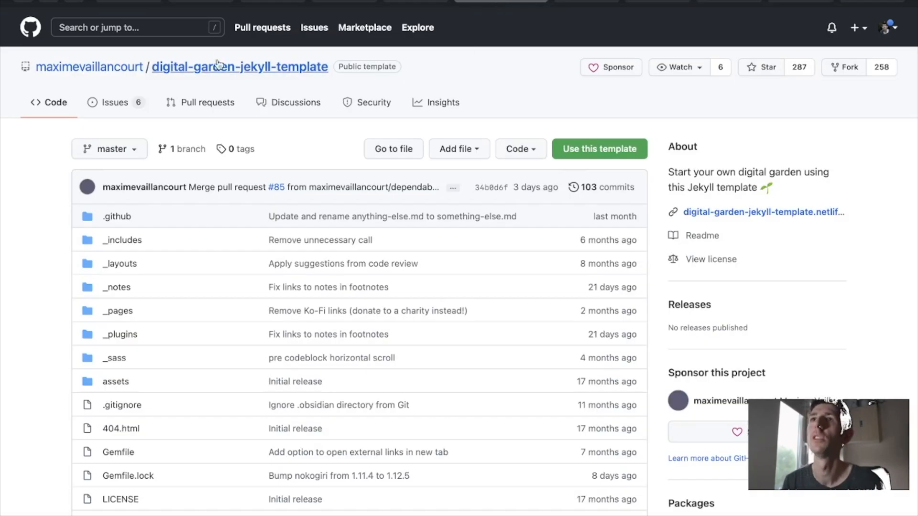
{"action": "mouse_move", "coordinate": [344, 88]}
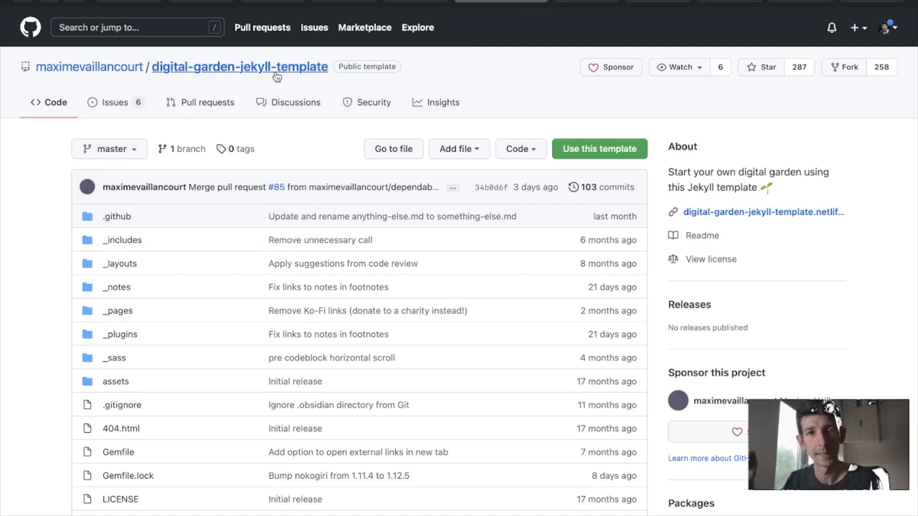
{"action": "mouse_move", "coordinate": [618, 123]}
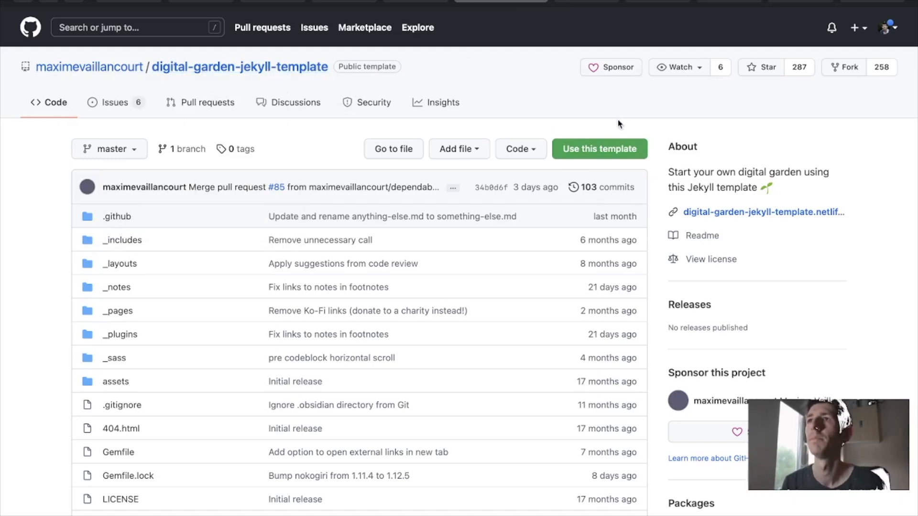
{"action": "mouse_move", "coordinate": [737, 119]}
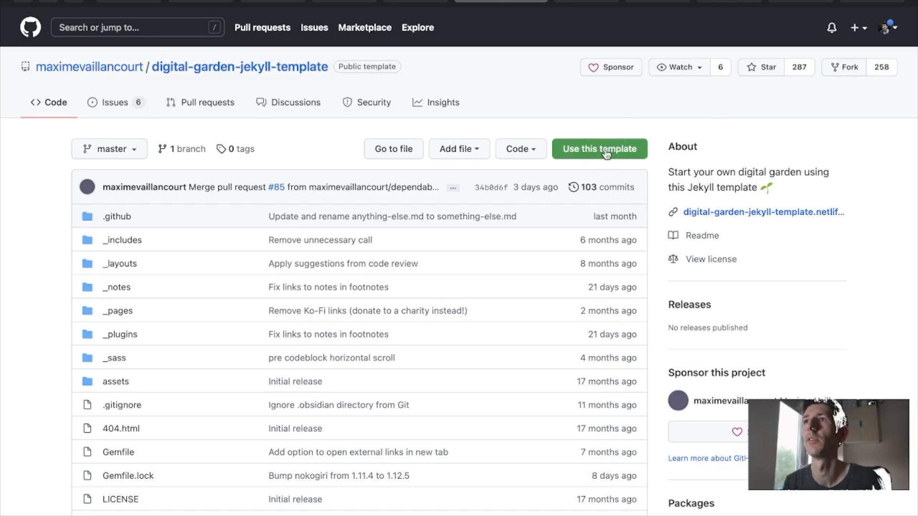
Start a new repository from the digital-garden-jekyll-template via 'Use this template'
{"action": "left_click", "coordinate": [599, 149]}
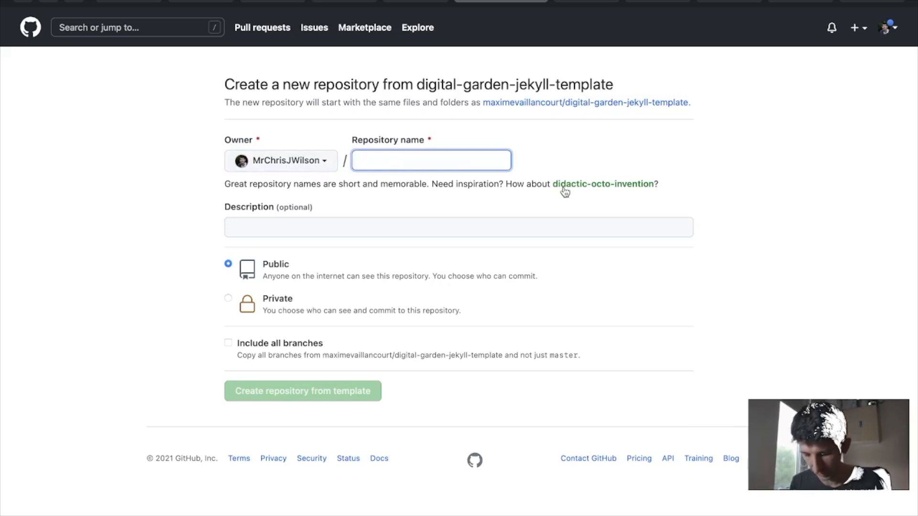
Name the repository publish-test with a description about testing the obsidian publish template
{"action": "type", "text": "publish"}
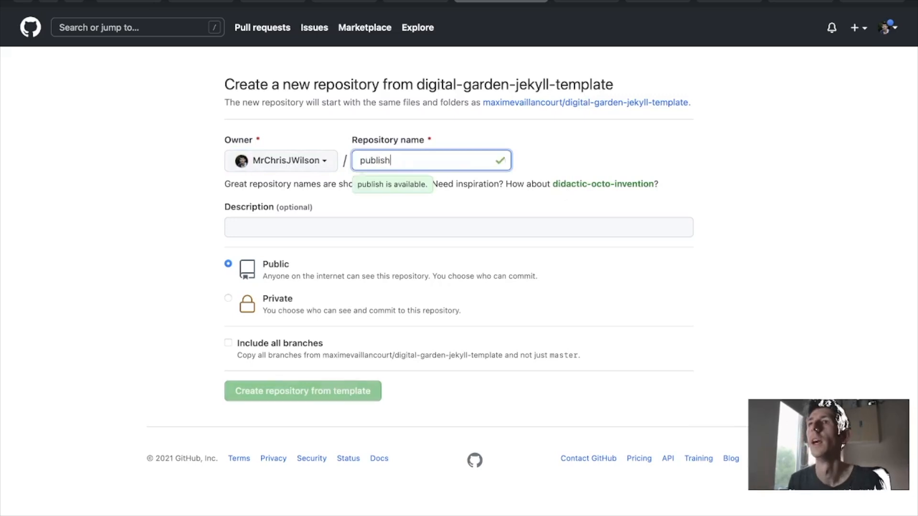
{"action": "type", "text": "-test"}
{"action": "left_click", "coordinate": [458, 227]}
{"action": "type", "text": "a"}
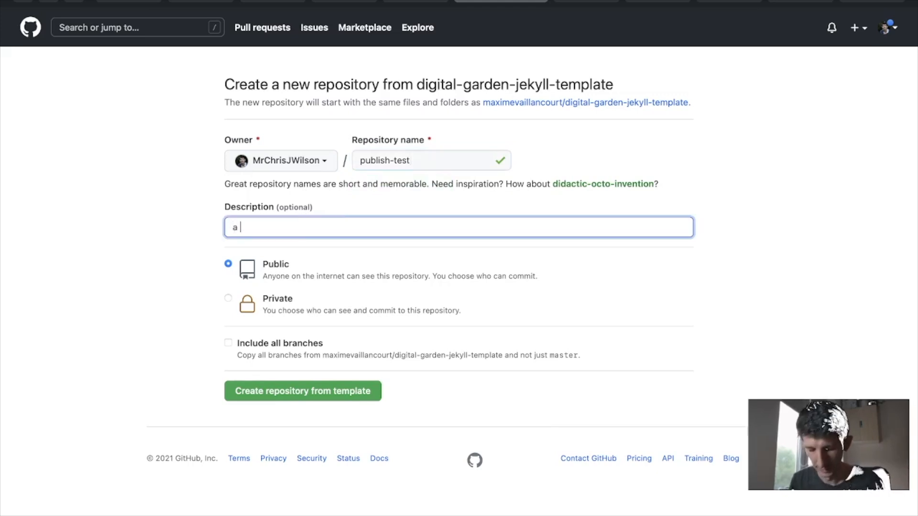
{"action": "type", "text": "test of"}
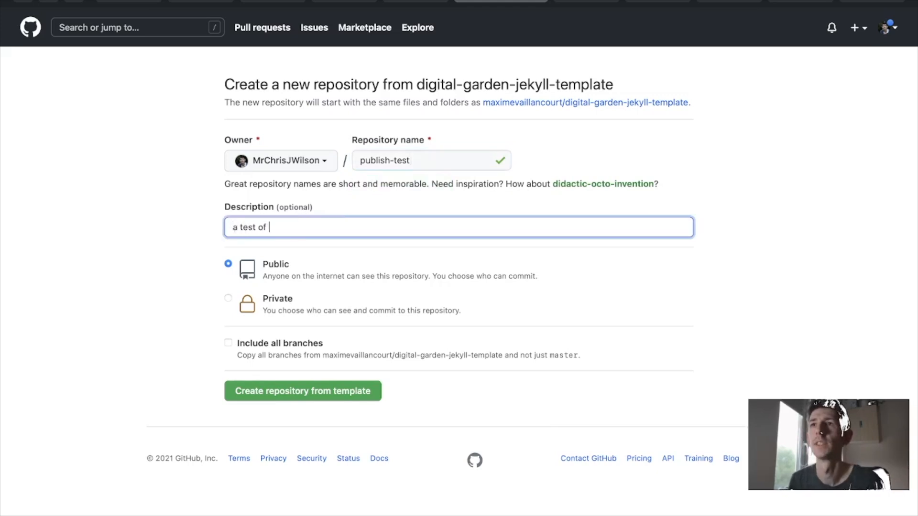
{"action": "type", "text": "the obsidian"}
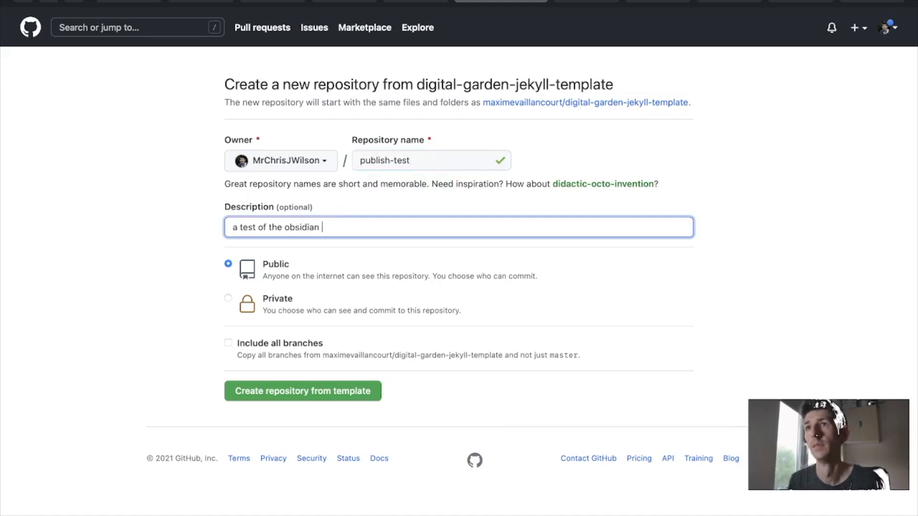
{"action": "type", "text": "publish template"}
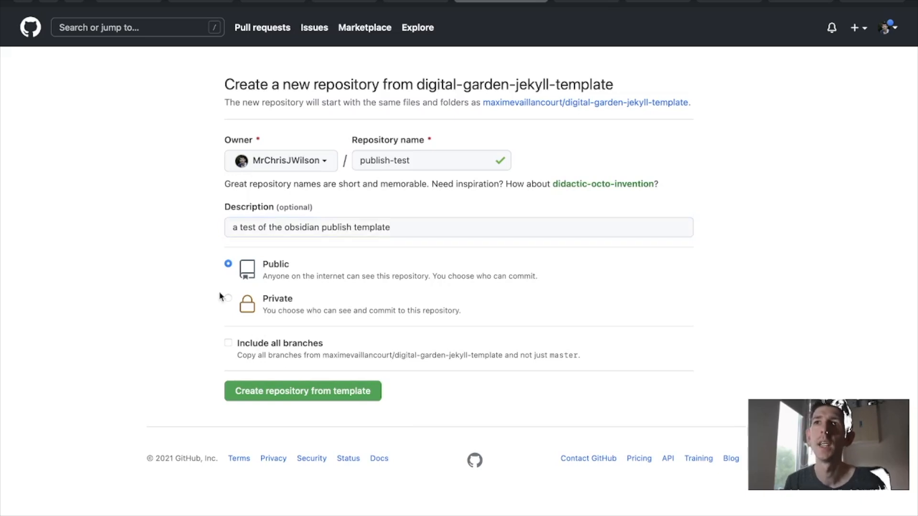
{"action": "mouse_move", "coordinate": [229, 313]}
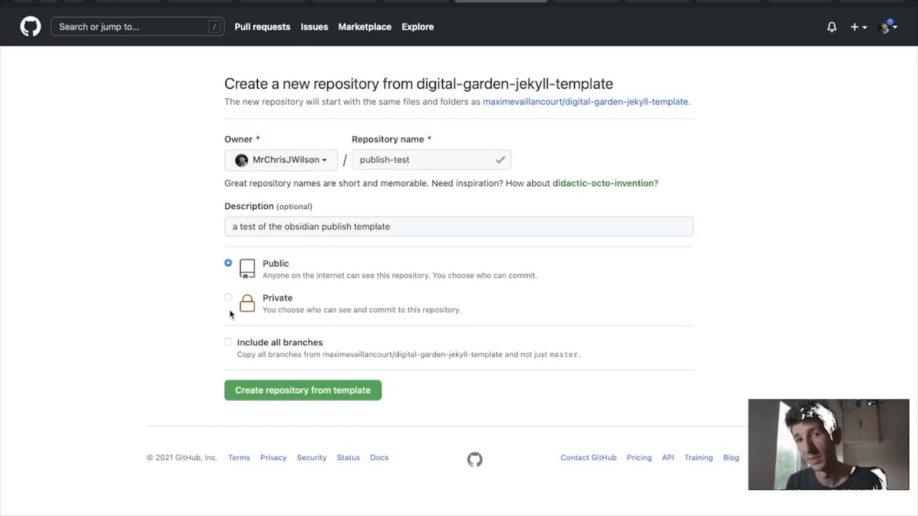
Make the repository Private and create it from the template
{"action": "left_click", "coordinate": [229, 299]}
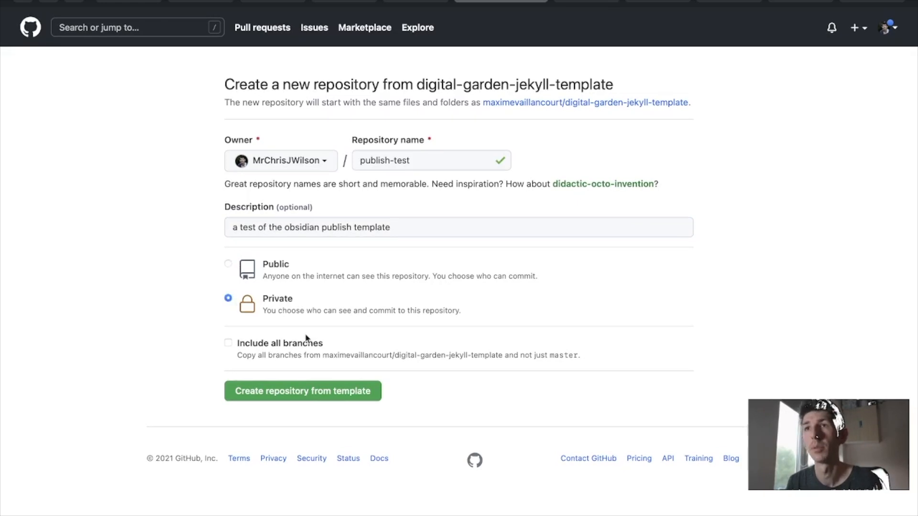
{"action": "mouse_move", "coordinate": [298, 398]}
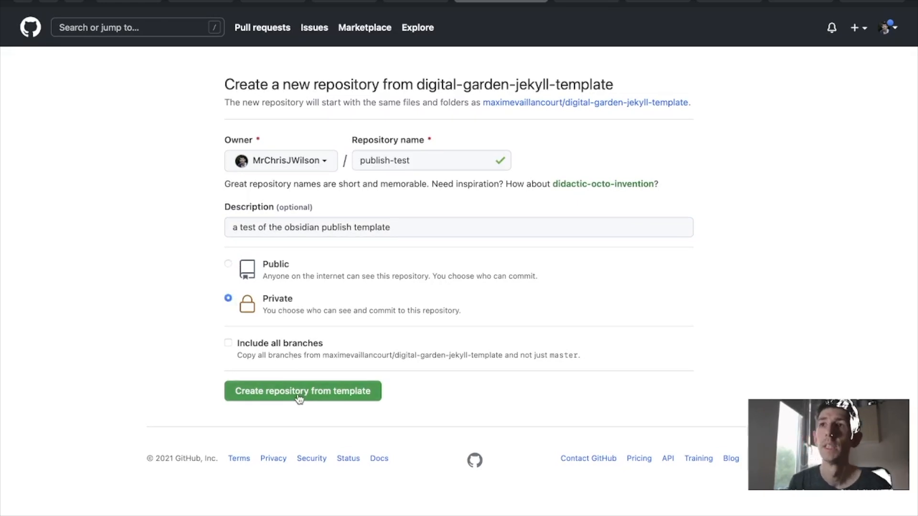
{"action": "mouse_move", "coordinate": [348, 327]}
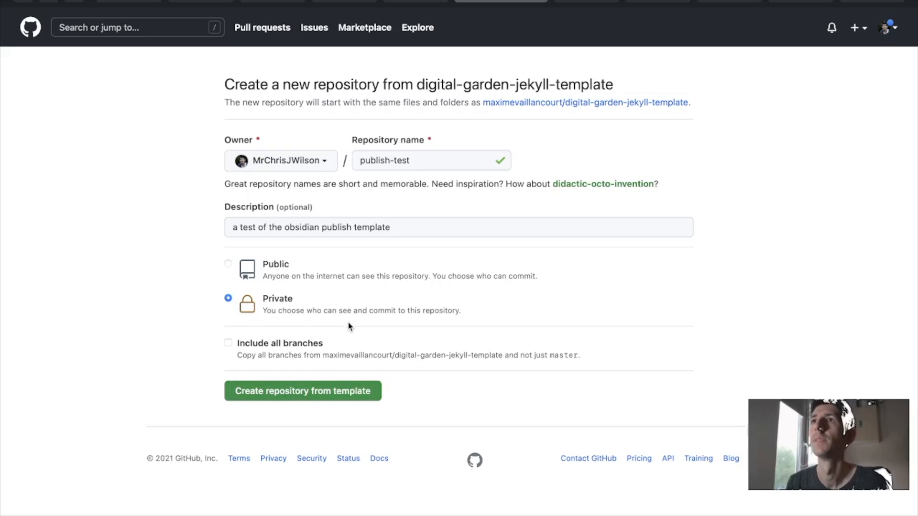
{"action": "left_click", "coordinate": [303, 390]}
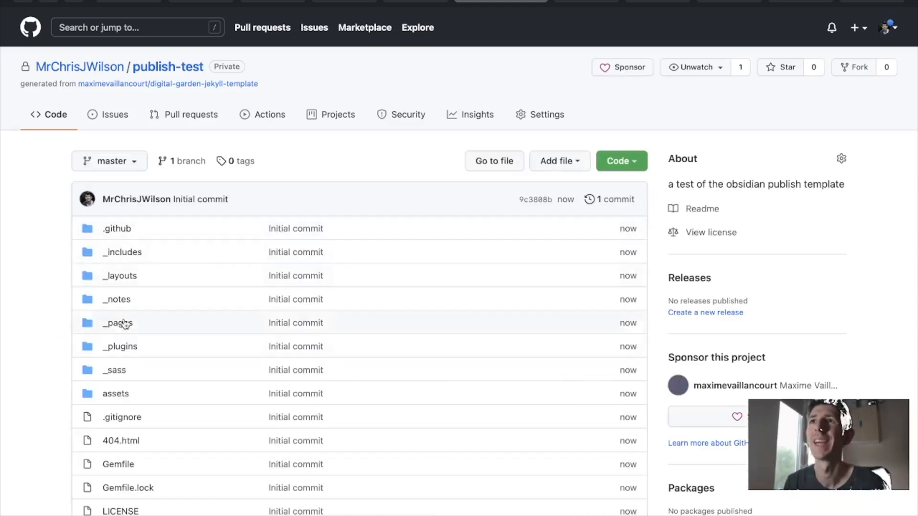
Scroll through the new publish-test repository's README and file list
{"action": "scroll", "scroll_direction": "down", "scroll_amount": 3}
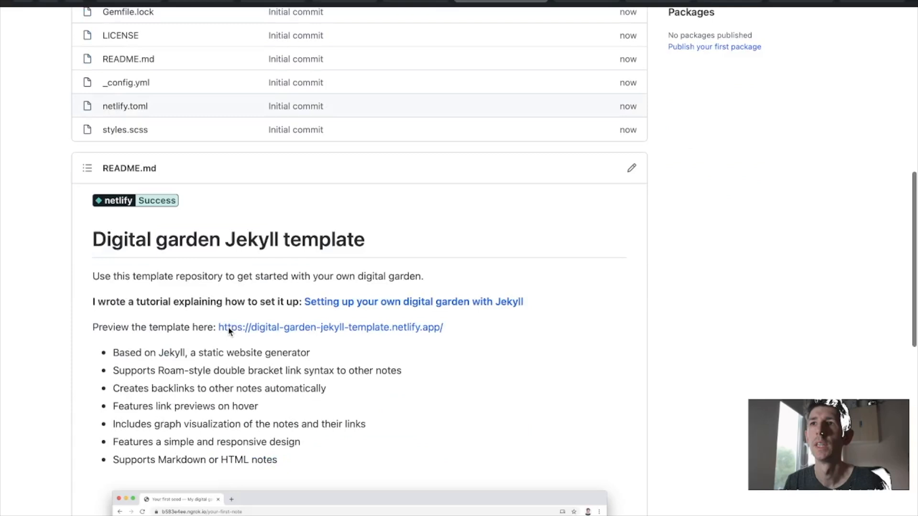
{"action": "scroll", "scroll_direction": "down", "scroll_amount": 3}
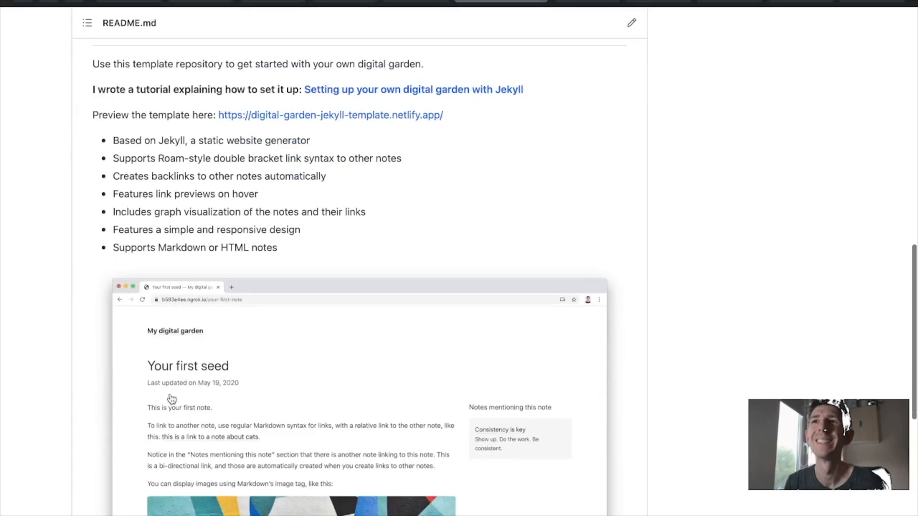
{"action": "scroll", "scroll_direction": "down", "scroll_amount": 3}
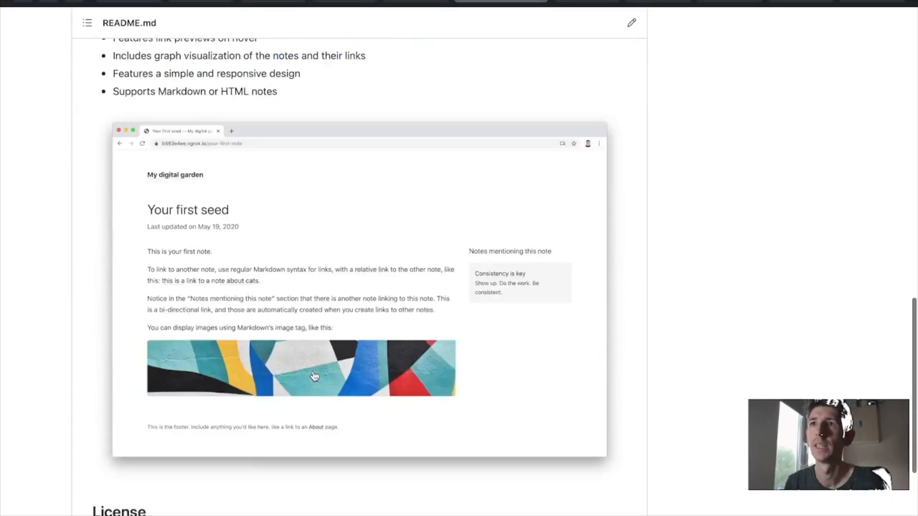
{"action": "scroll", "scroll_direction": "up", "scroll_amount": 3}
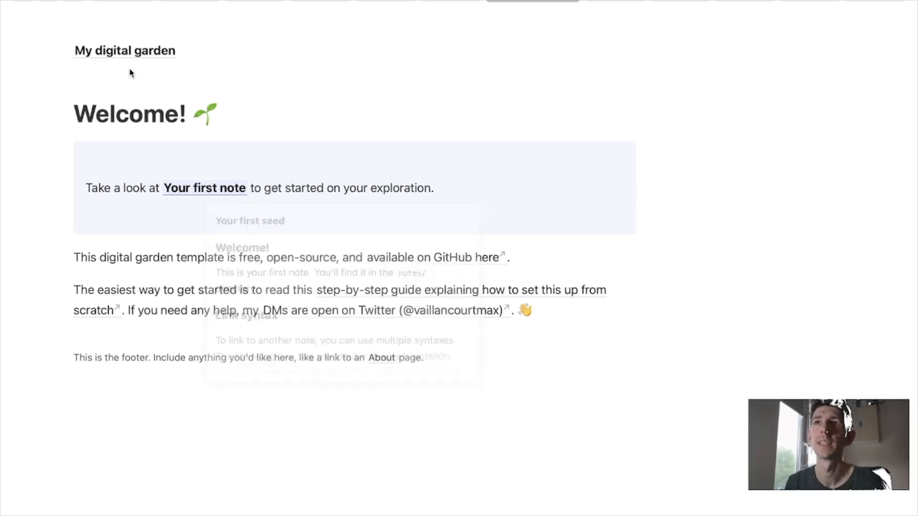
{"action": "mouse_move", "coordinate": [150, 83]}
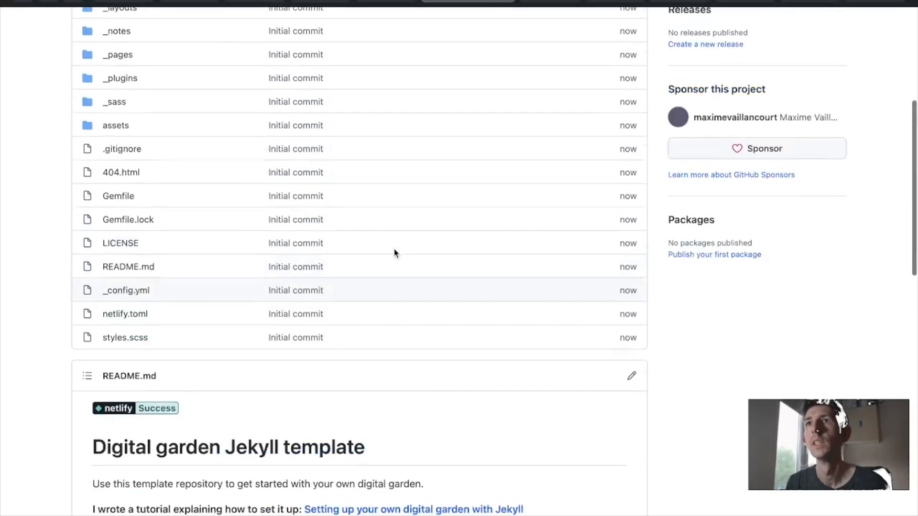
{"action": "scroll", "scroll_direction": "up", "scroll_amount": 3}
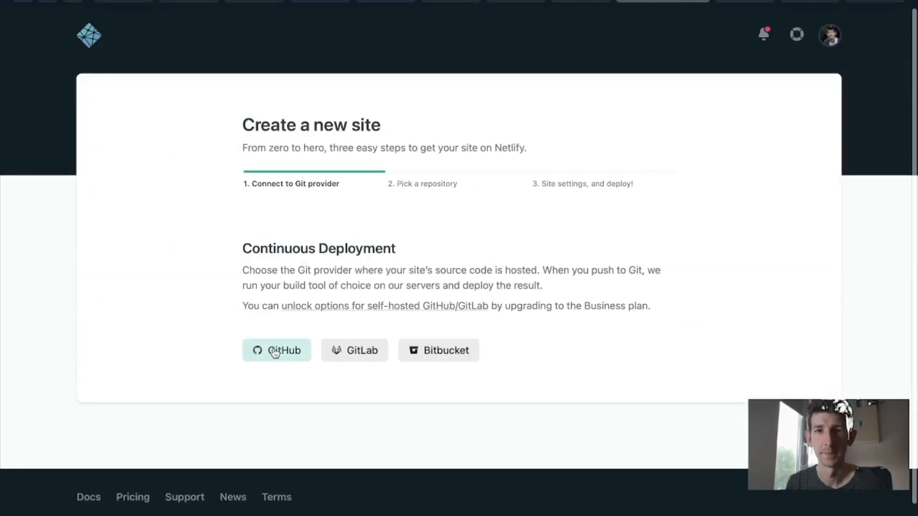
Connect publish-test from GitHub and deploy it with jekyll build --trace and _site
{"action": "left_click", "coordinate": [276, 350]}
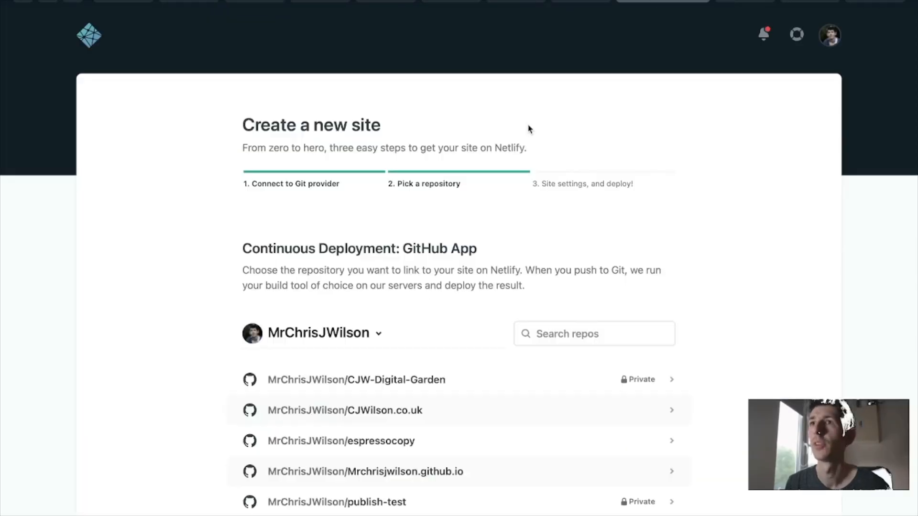
{"action": "scroll", "scroll_direction": "down", "scroll_amount": 3}
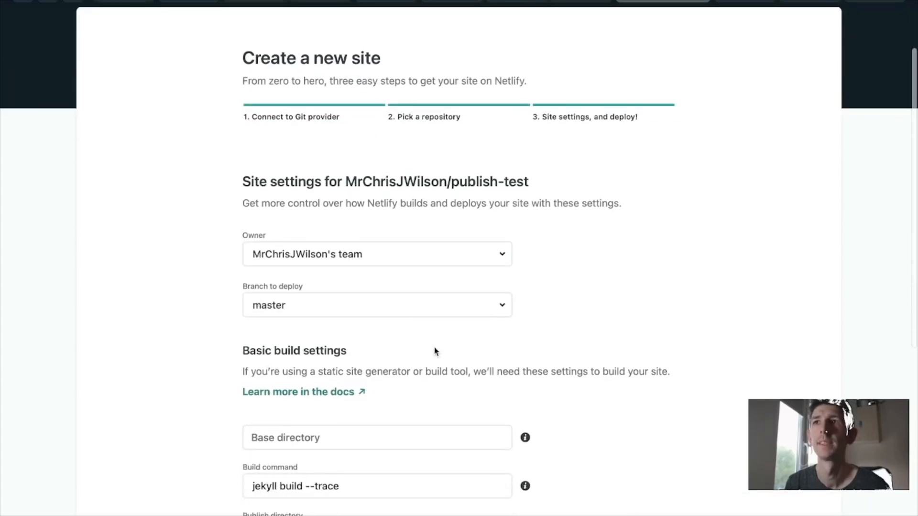
{"action": "scroll", "scroll_direction": "down", "scroll_amount": 3}
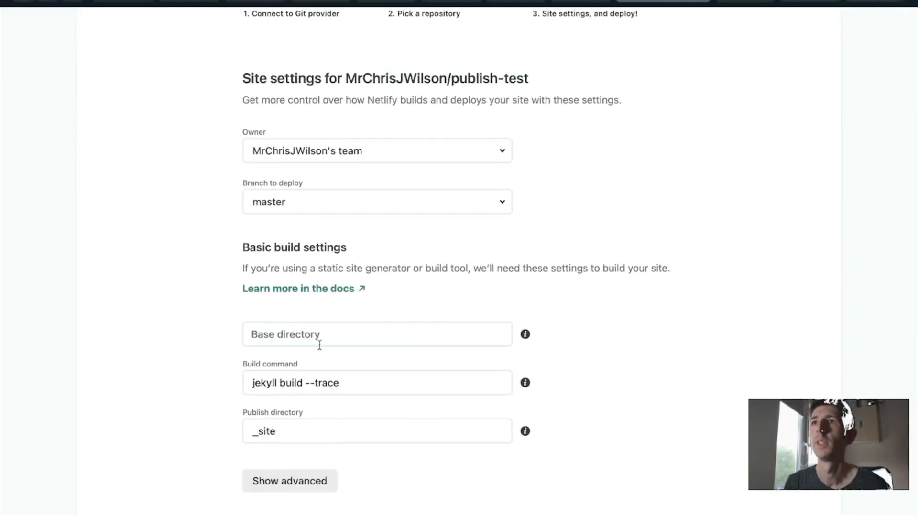
{"action": "scroll", "scroll_direction": "down", "scroll_amount": 3}
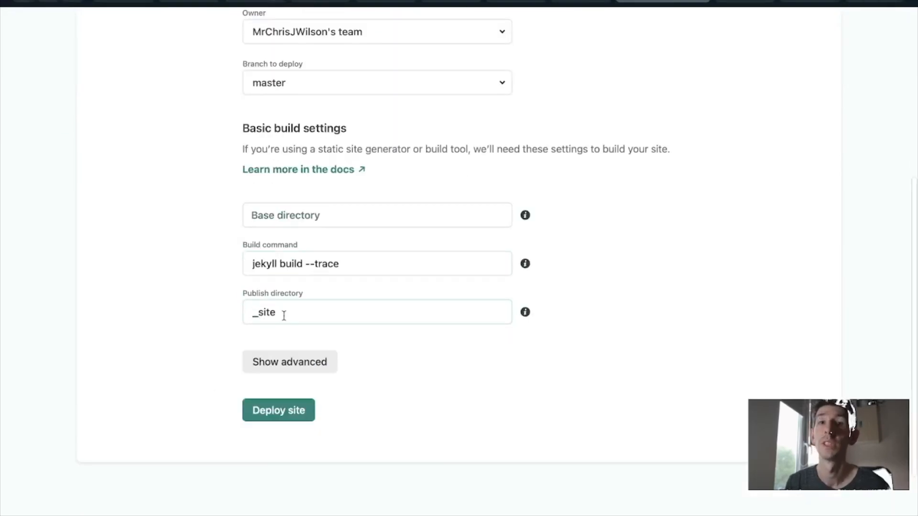
{"action": "left_click", "coordinate": [278, 410]}
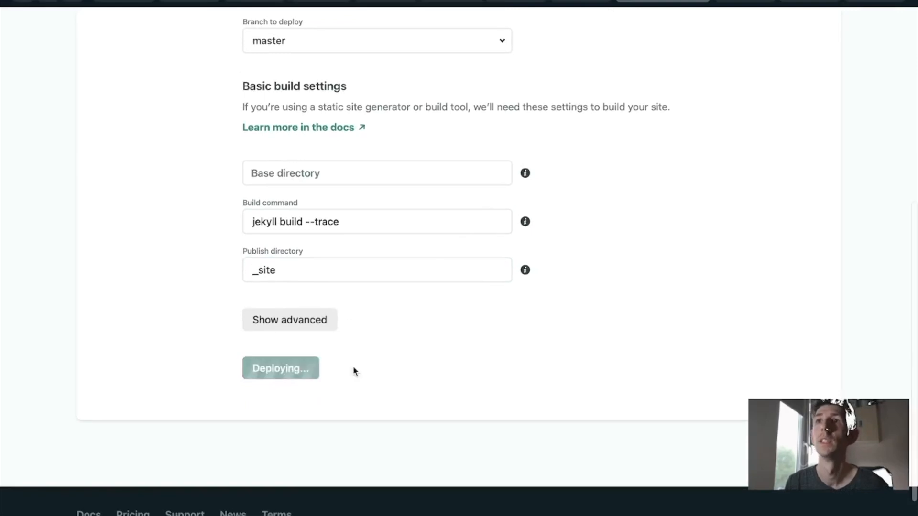
{"action": "mouse_move", "coordinate": [414, 369]}
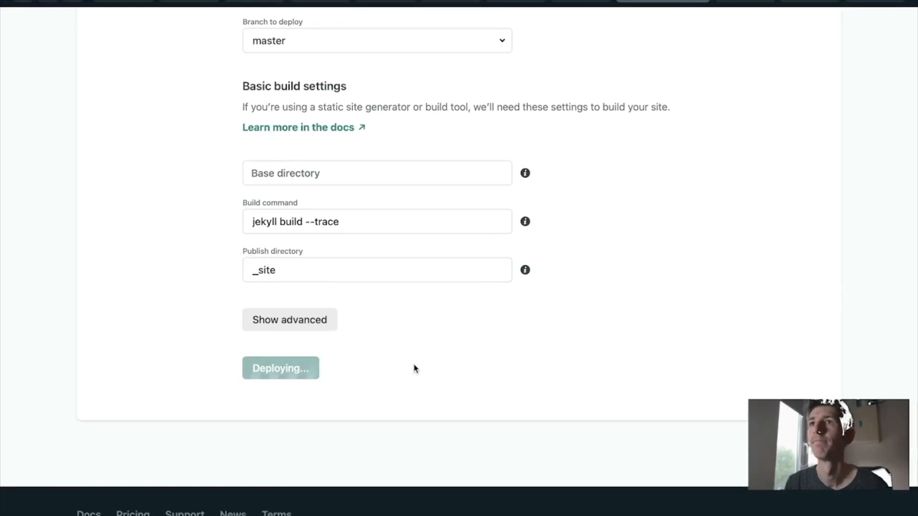
{"action": "scroll", "scroll_direction": "up", "scroll_amount": 3}
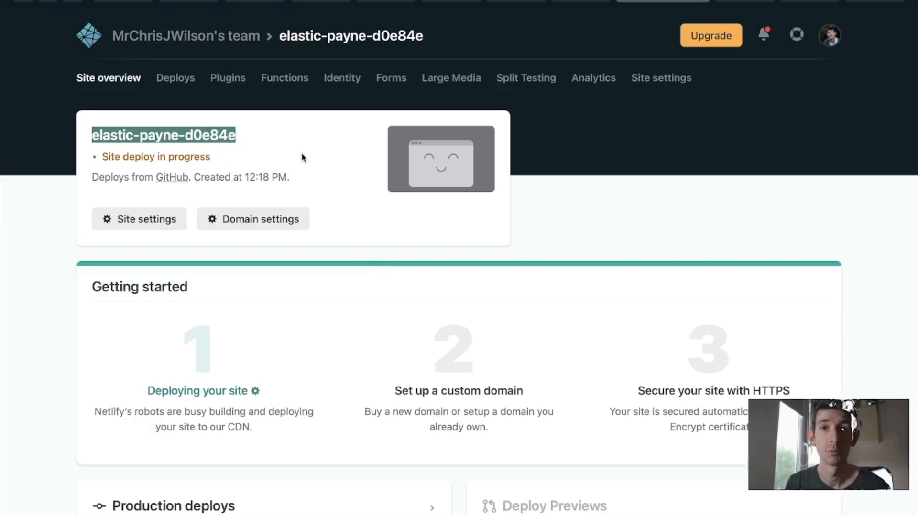
View the site's Domain management settings and open its default netlify.app address, which returns Page Not Found
{"action": "left_click", "coordinate": [256, 218]}
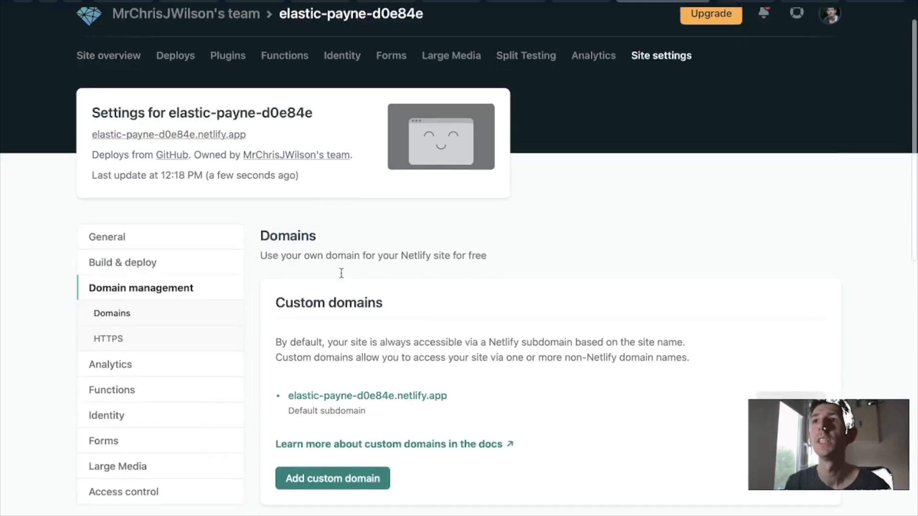
{"action": "scroll", "scroll_direction": "down", "scroll_amount": 3}
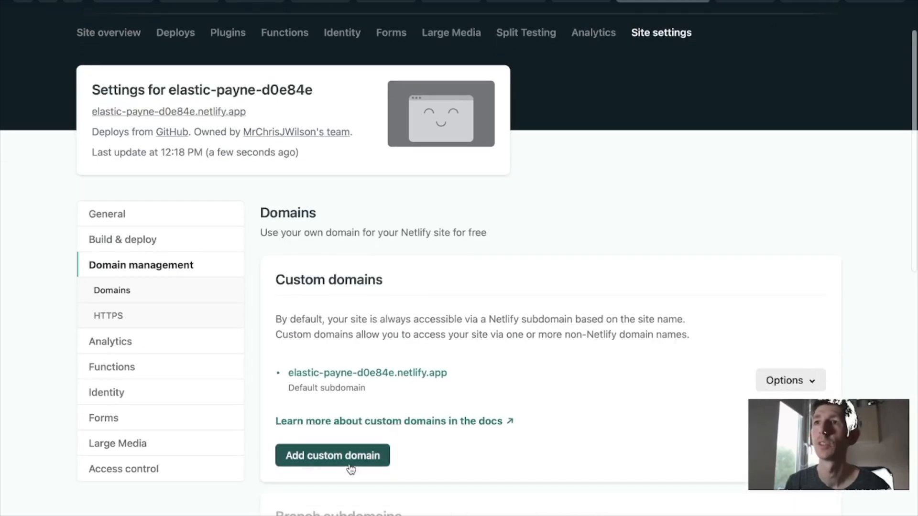
{"action": "left_click", "coordinate": [331, 455]}
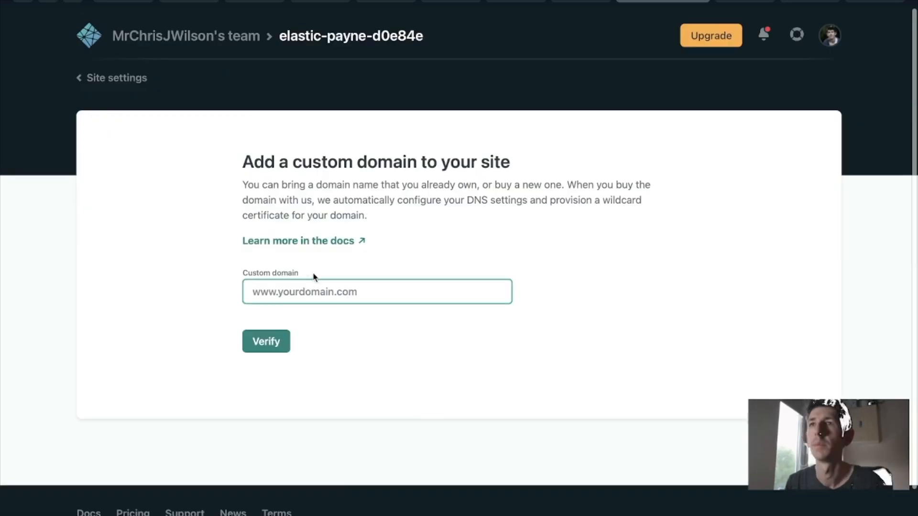
{"action": "left_click", "coordinate": [116, 78]}
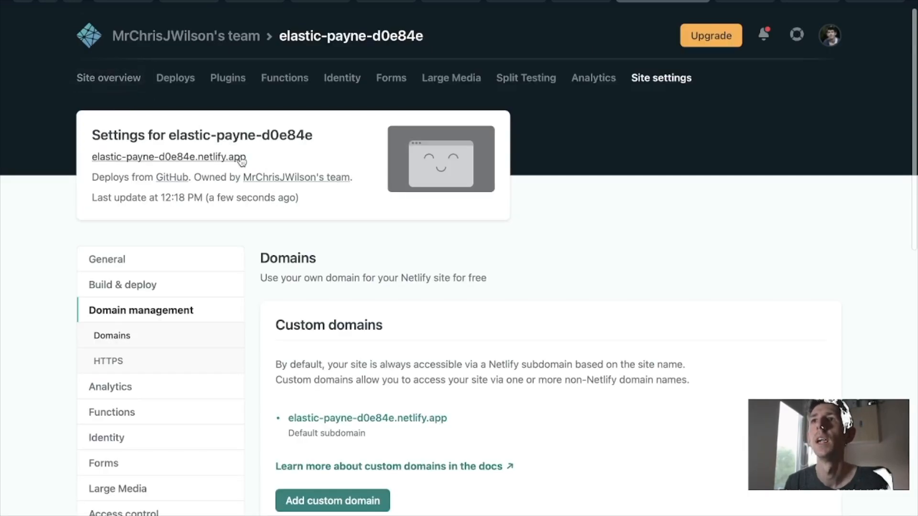
{"action": "scroll", "scroll_direction": "down", "scroll_amount": 3}
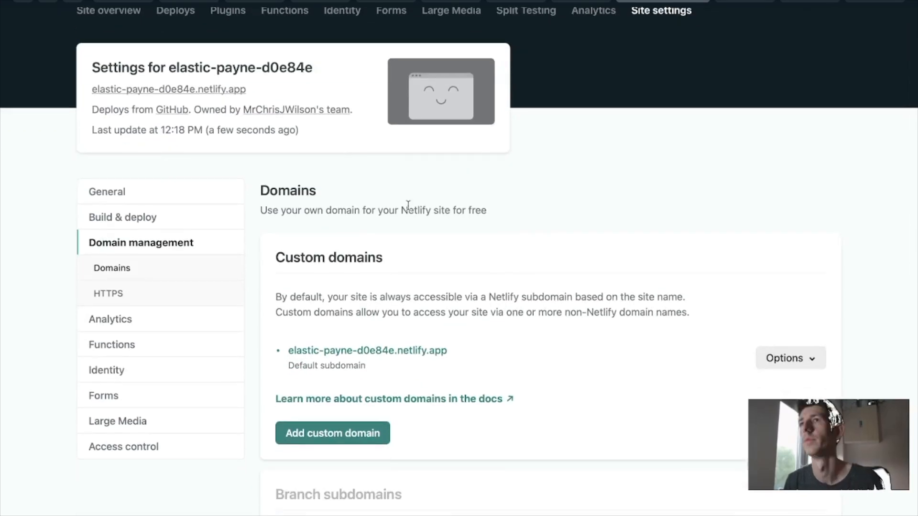
{"action": "right_click", "coordinate": [367, 350]}
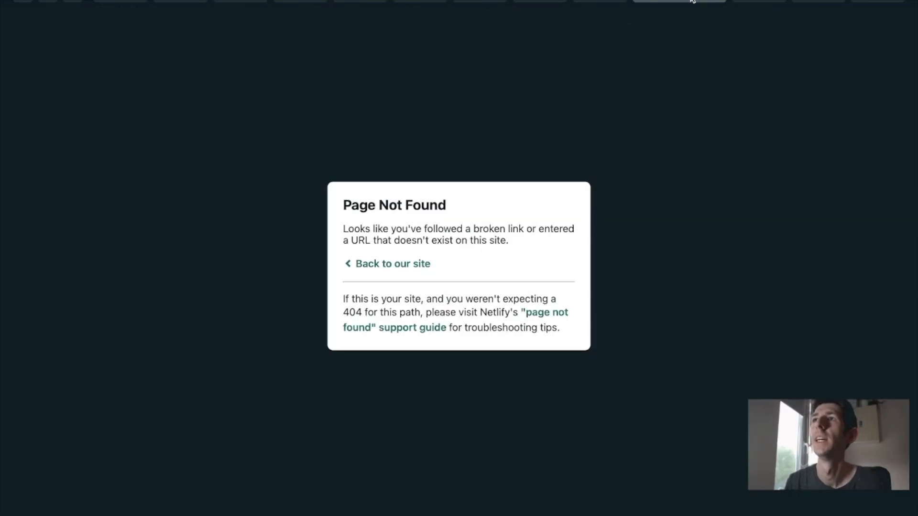
Return to the publish-test repository and open its _pages folder listing about.md and index.md
{"action": "left_click", "coordinate": [661, 10]}
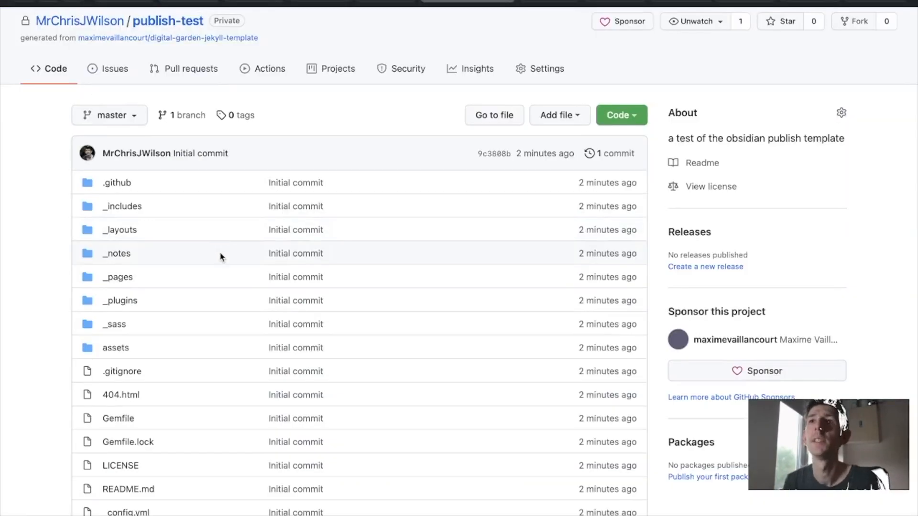
{"action": "mouse_move", "coordinate": [118, 277]}
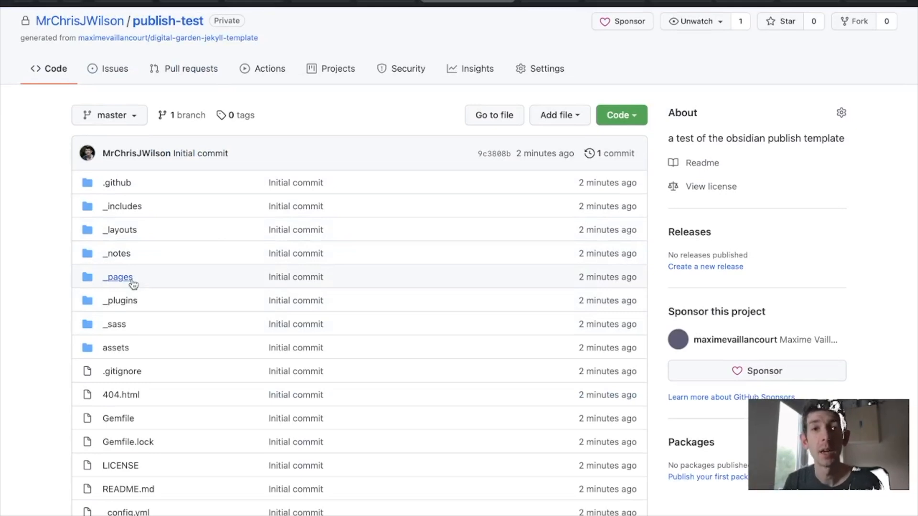
{"action": "left_click", "coordinate": [117, 277]}
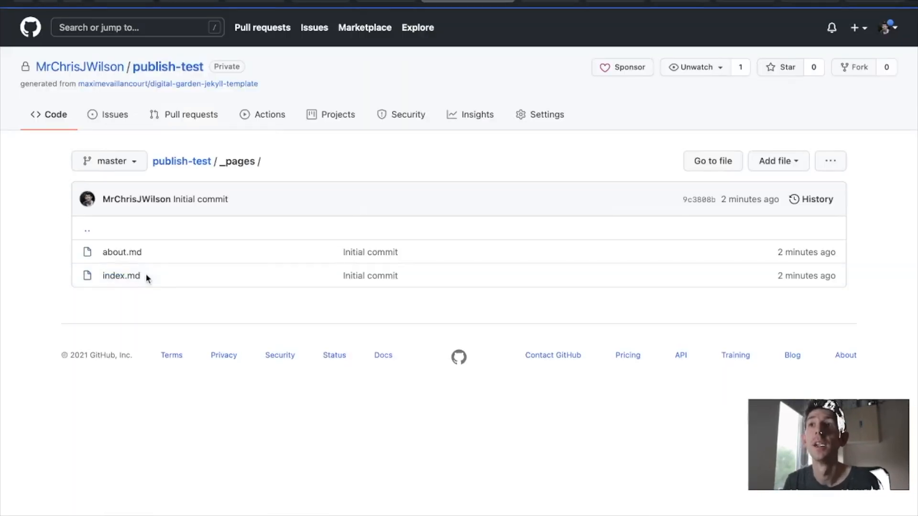
{"action": "mouse_move", "coordinate": [121, 251]}
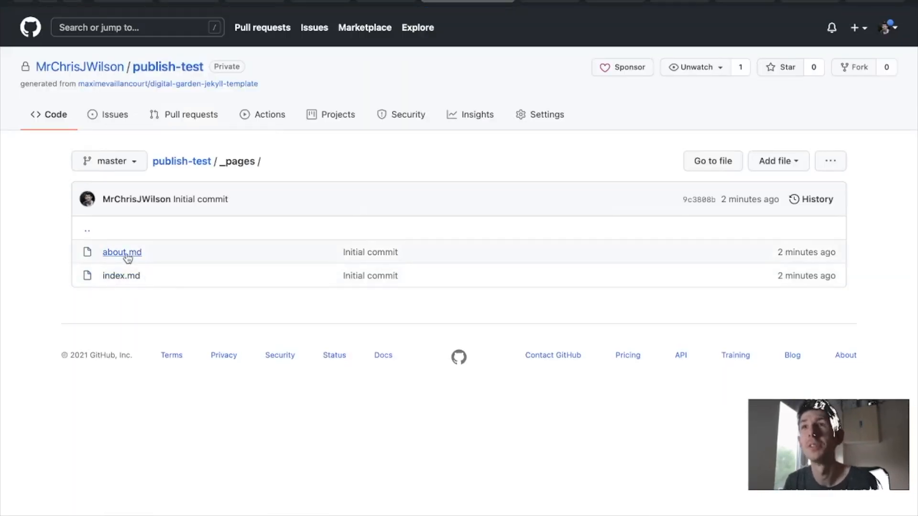
Open _pages/index.md in GitHub's file editor showing its front matter and Welcome heading
{"action": "left_click", "coordinate": [121, 275]}
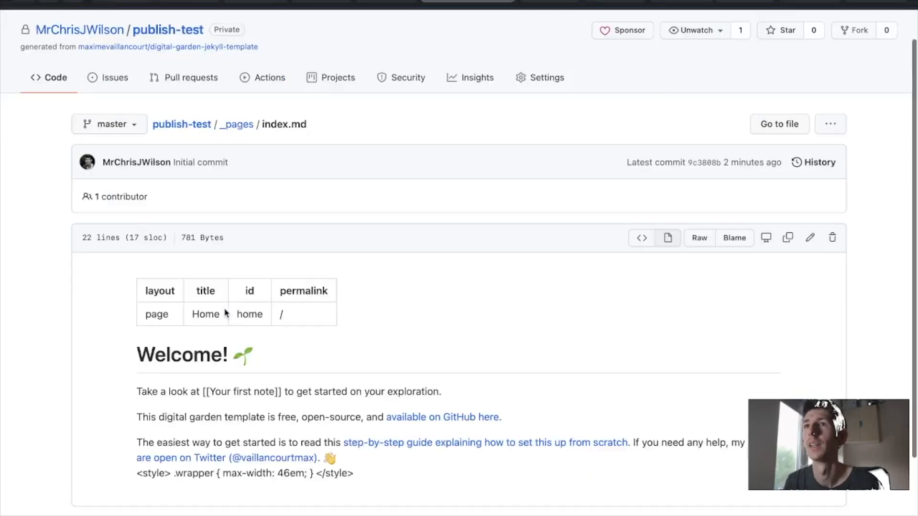
{"action": "scroll", "scroll_direction": "down", "scroll_amount": 3}
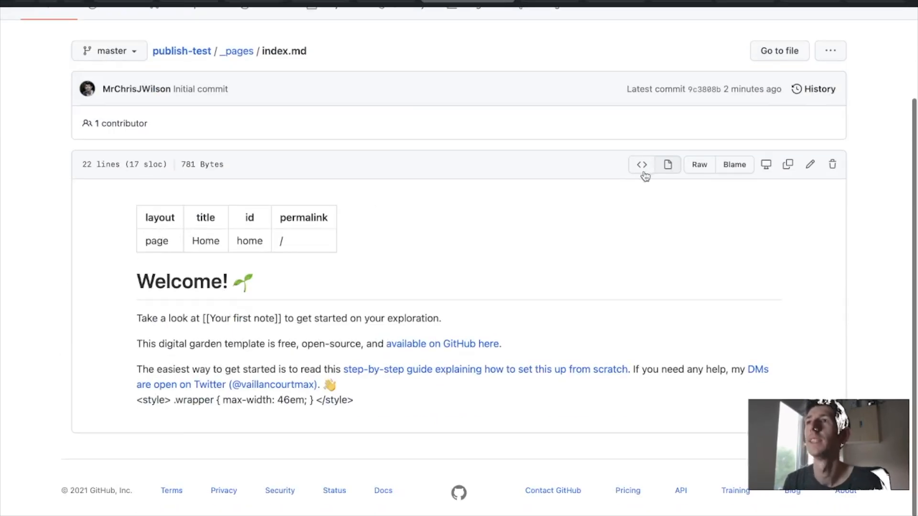
{"action": "mouse_move", "coordinate": [810, 164]}
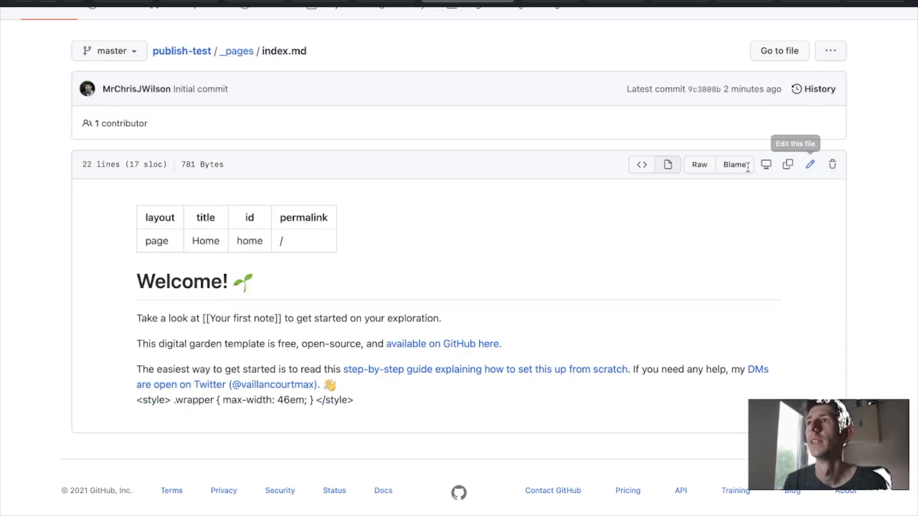
{"action": "left_click", "coordinate": [810, 165]}
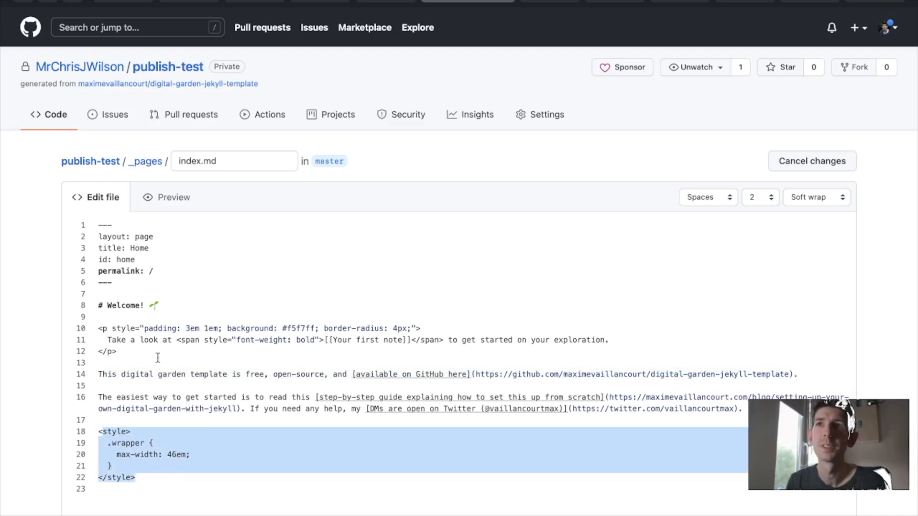
Review index.md's front matter and place the cursor in the '# Welcome!' heading to extend it to 'Welcome to'
{"action": "left_click", "coordinate": [107, 327]}
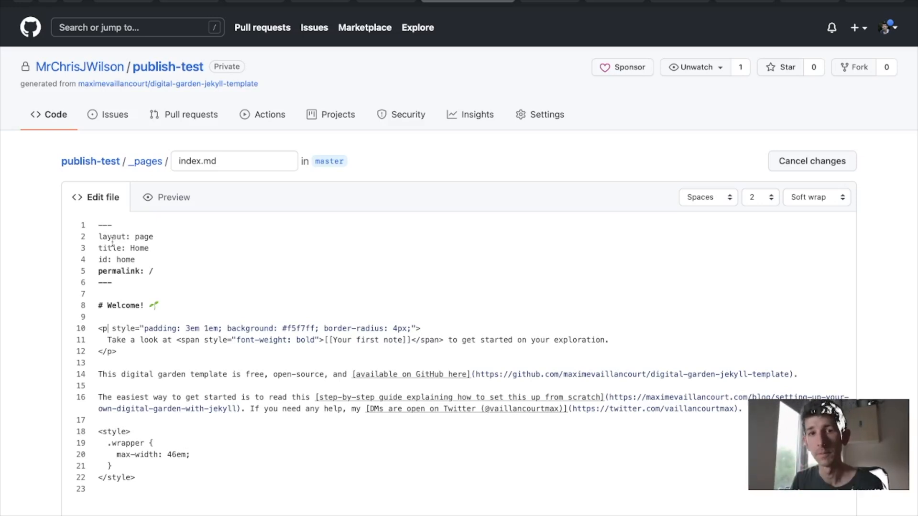
{"action": "mouse_move", "coordinate": [181, 267]}
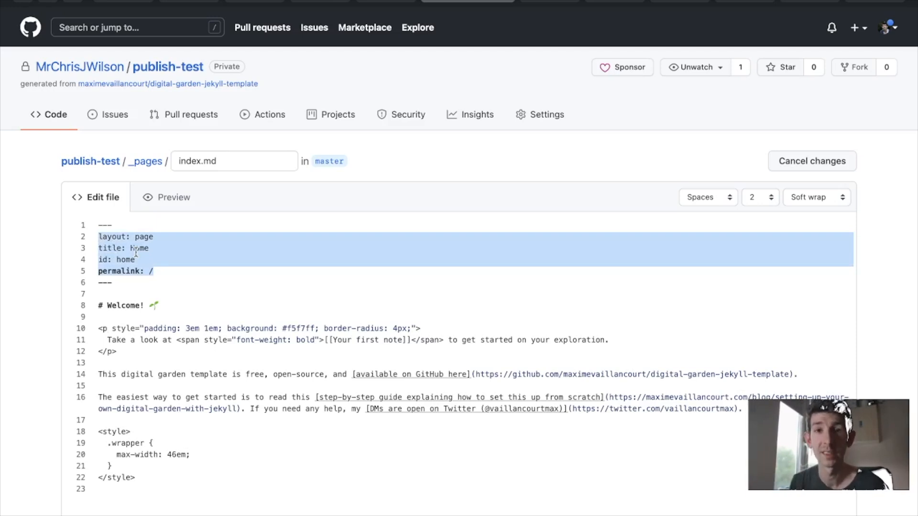
{"action": "type", "text": "Home"}
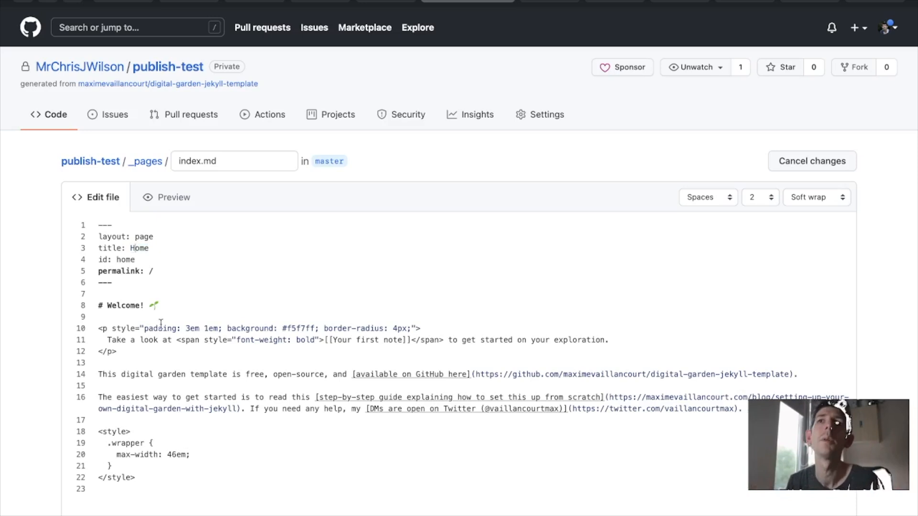
{"action": "scroll", "scroll_direction": "up", "scroll_amount": 3}
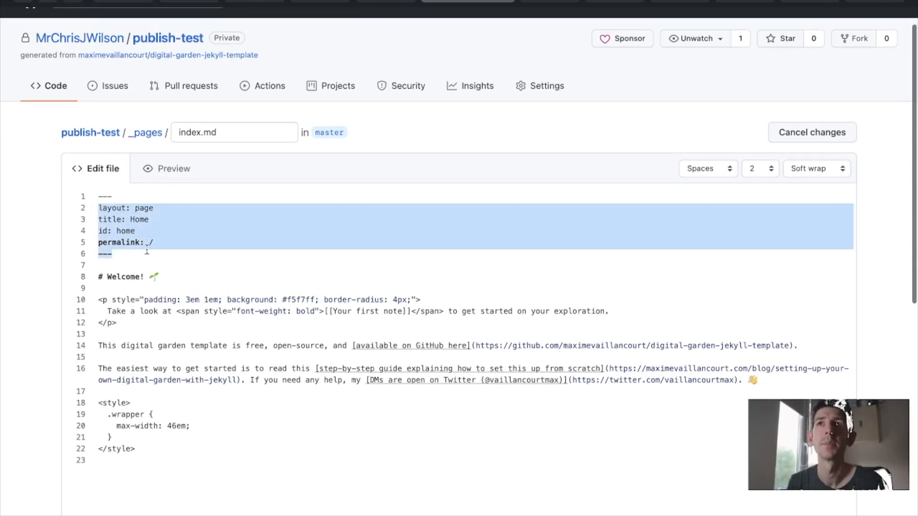
{"action": "left_click", "coordinate": [151, 253]}
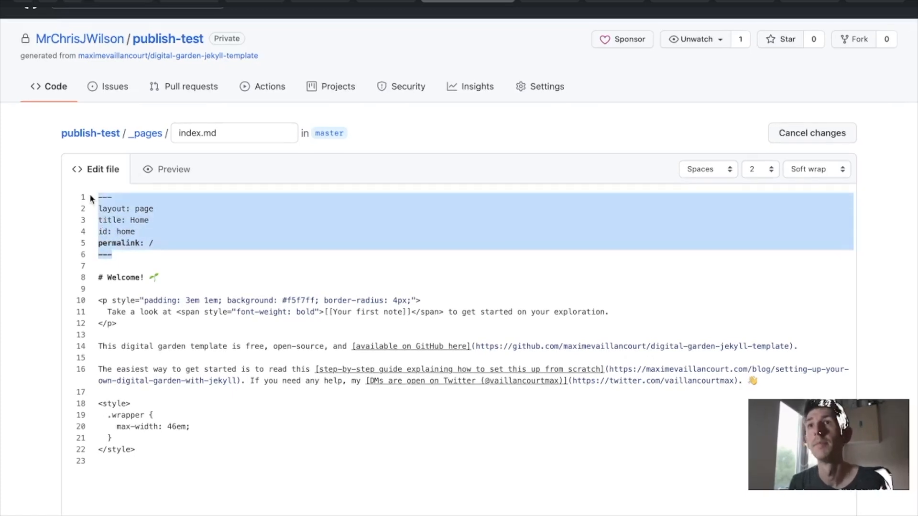
{"action": "mouse_move", "coordinate": [128, 252]}
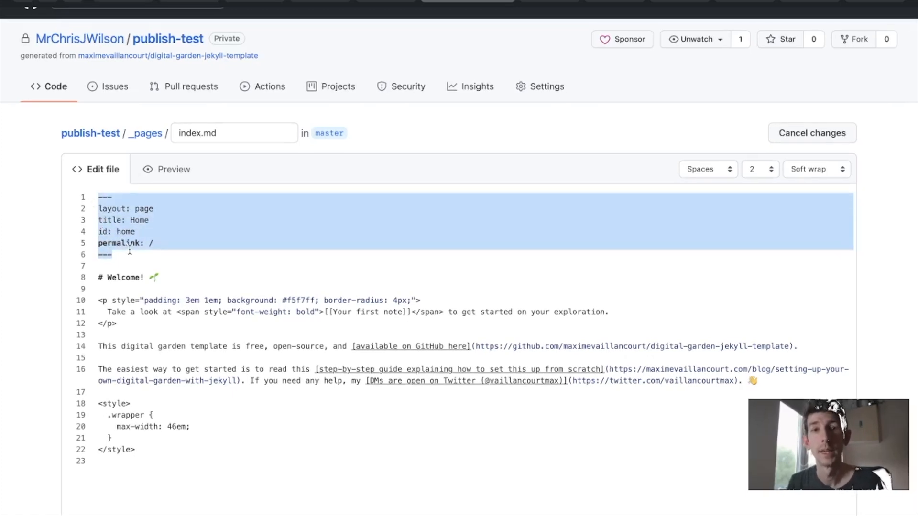
{"action": "left_click", "coordinate": [126, 234]}
{"action": "type", "text": " to"}
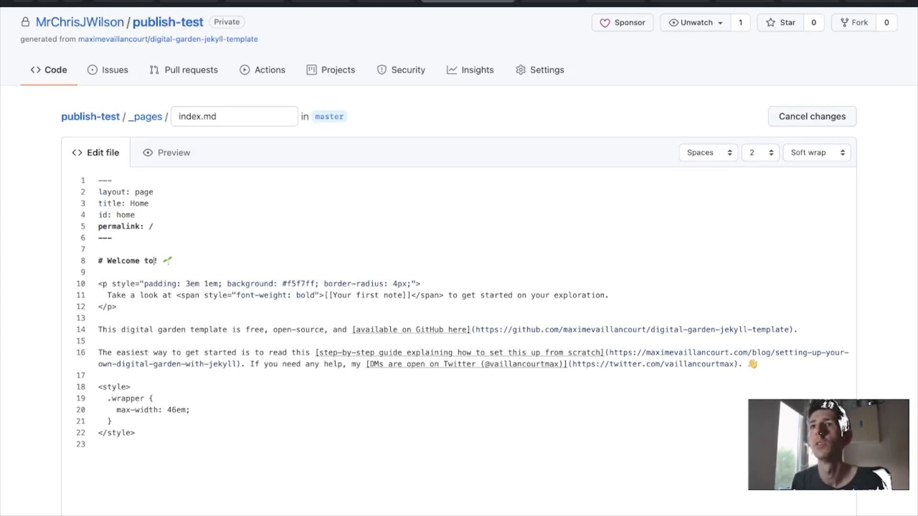
Extend the heading to read 'Welcome to my test digital garden!'
{"action": "type", "text": "myy test d"}
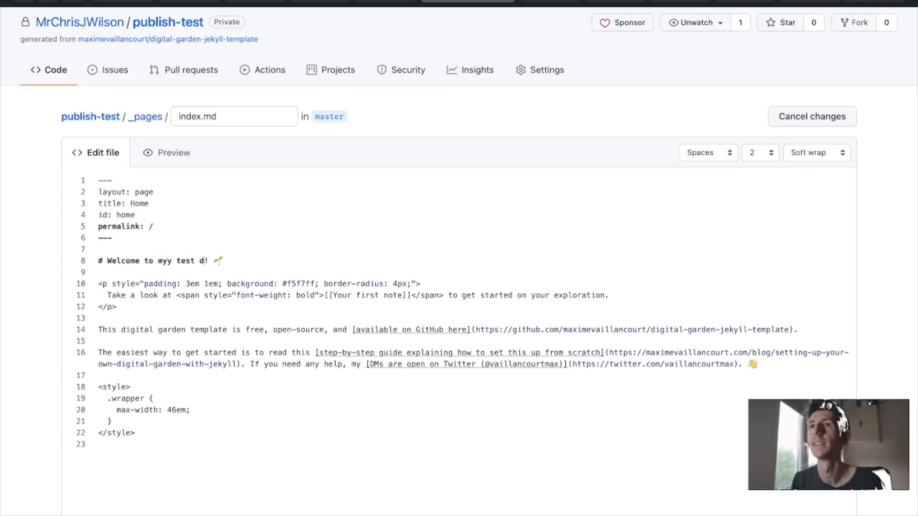
{"action": "type", "text": "igital garde"}
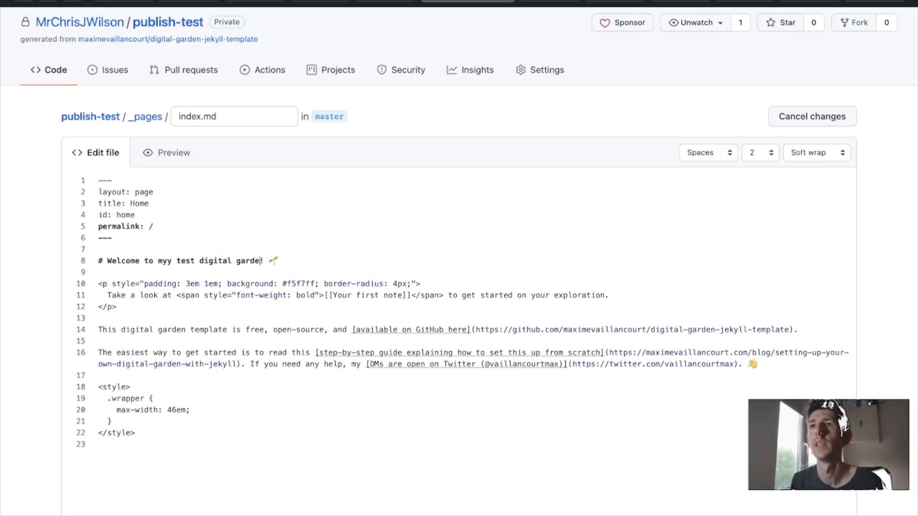
{"action": "key", "text": "Backspace"}
{"action": "type", "text": "Thi"}
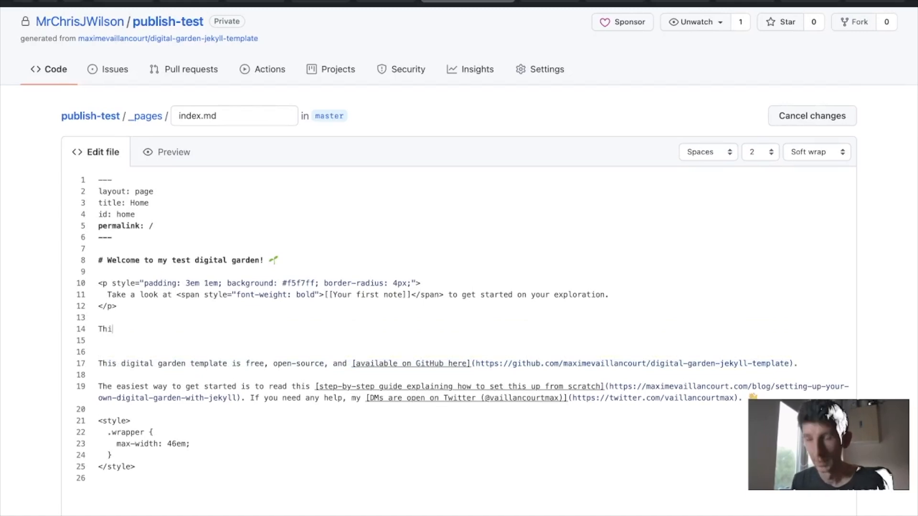
Add a line saying this is a test of Maxime Vaillancourt's jekyll digital garden template, crediting in bold who set it up
{"action": "type", "text": "s is a test of usi"}
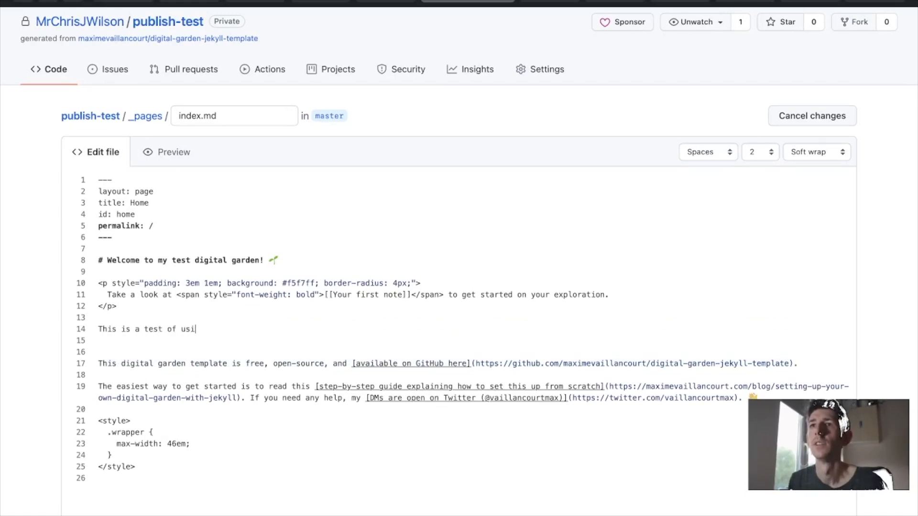
{"action": "type", "text": "ng Maxime V"}
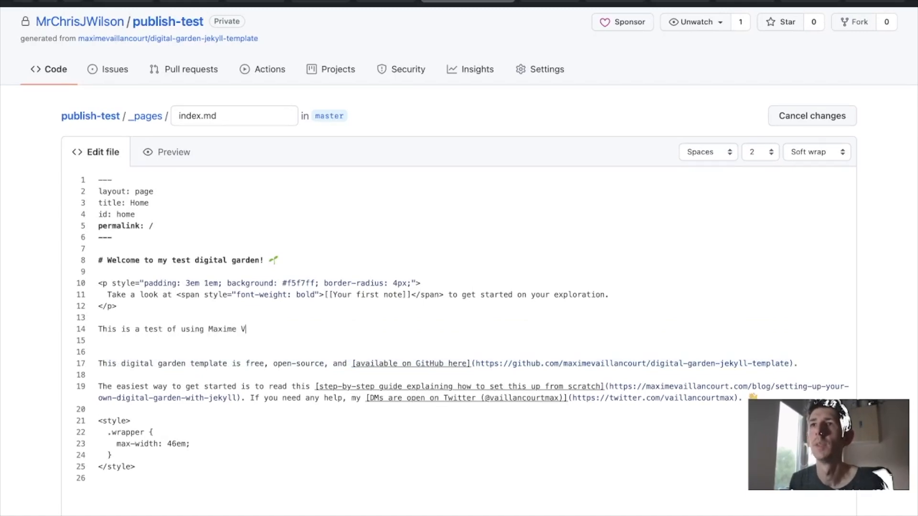
{"action": "type", "text": "illavco"}
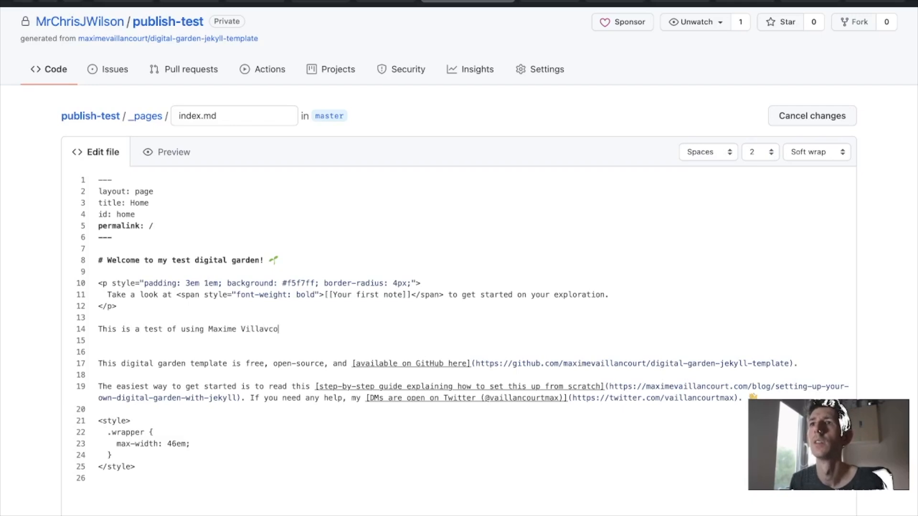
{"action": "type", "text": "urte'"}
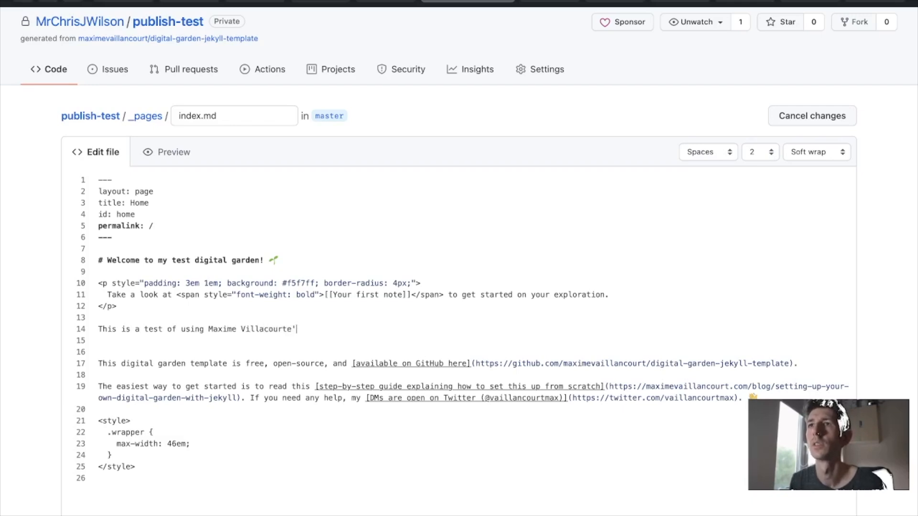
{"action": "type", "text": "s jekyll"}
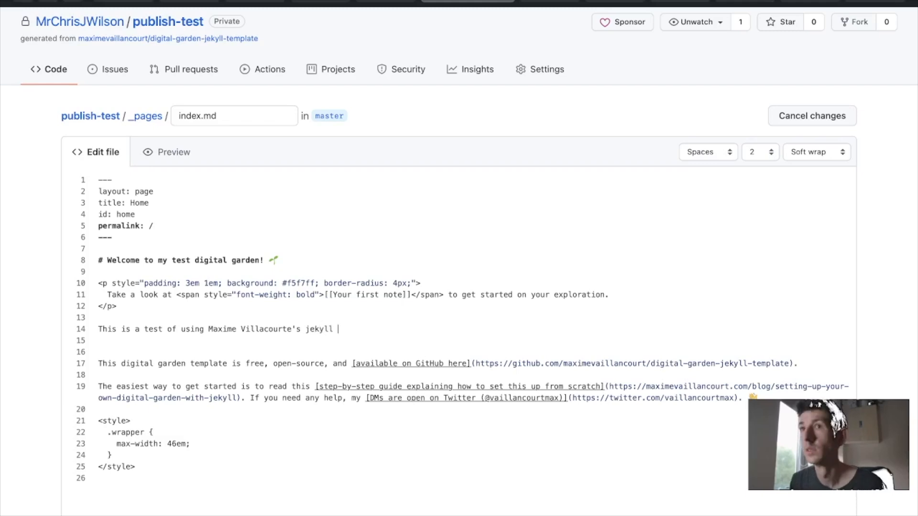
{"action": "type", "text": "digital garden template."}
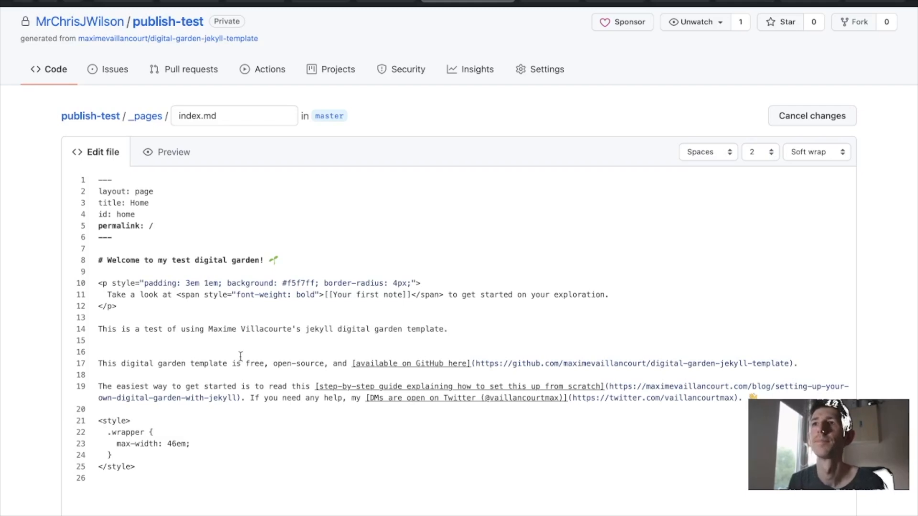
{"action": "mouse_move", "coordinate": [466, 322]}
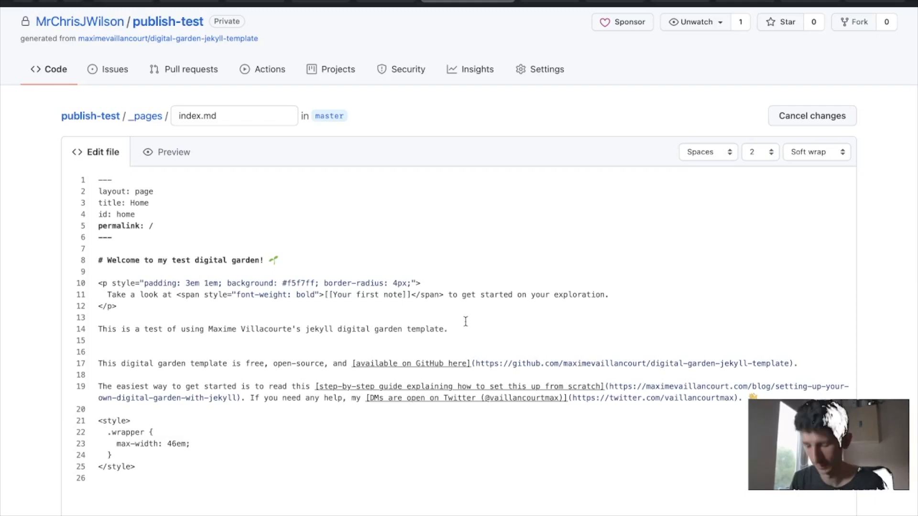
{"action": "type", "text": "It was made by Chris Wilson"}
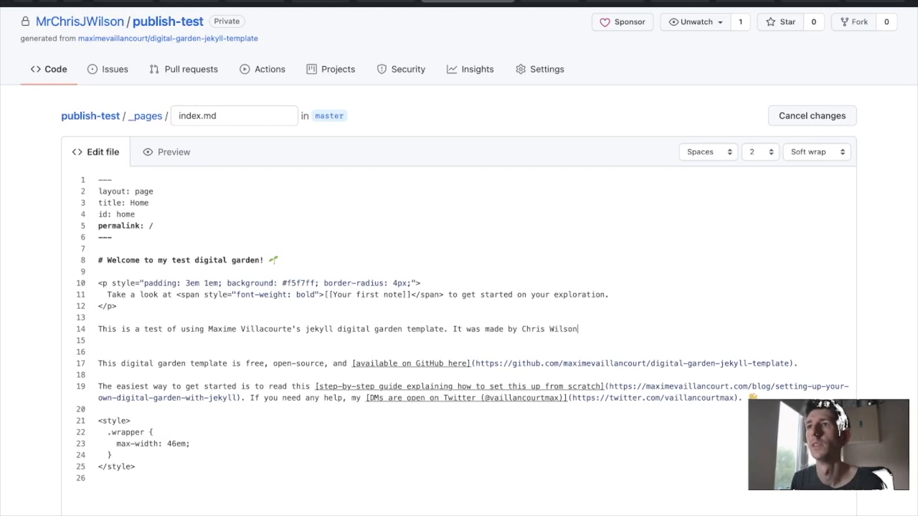
{"action": "type", "text": "**"}
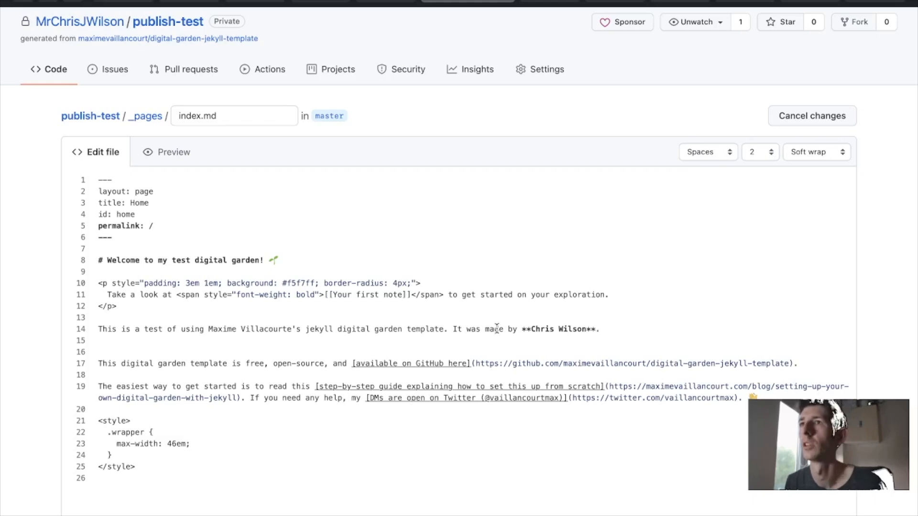
{"action": "left_click", "coordinate": [499, 327]}
{"action": "type", "text": "set up"}
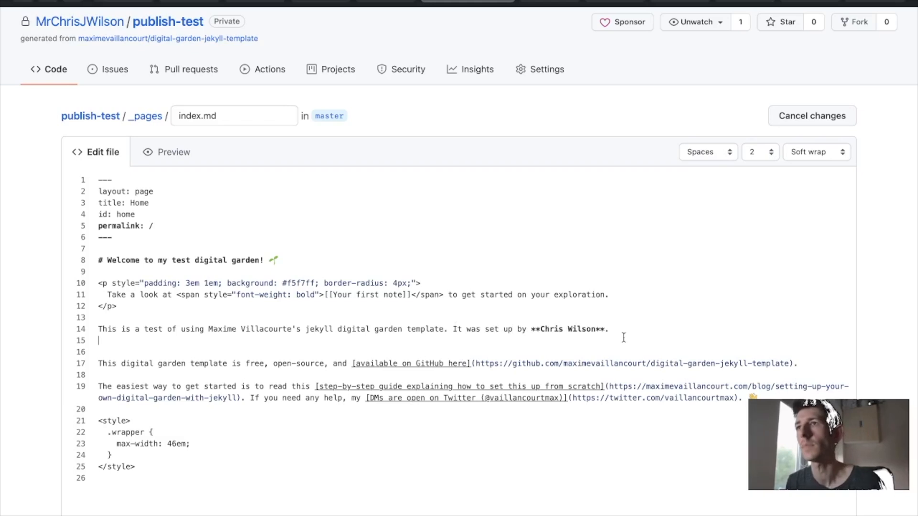
{"action": "scroll", "scroll_direction": "down", "scroll_amount": 3}
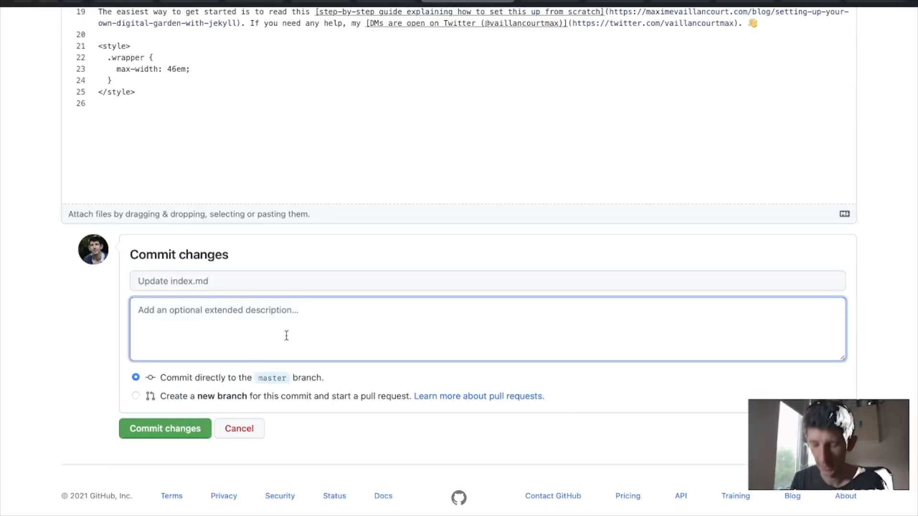
Commit the index.md edit to master with a description about personalising it a little for a video
{"action": "type", "text": "personalised"}
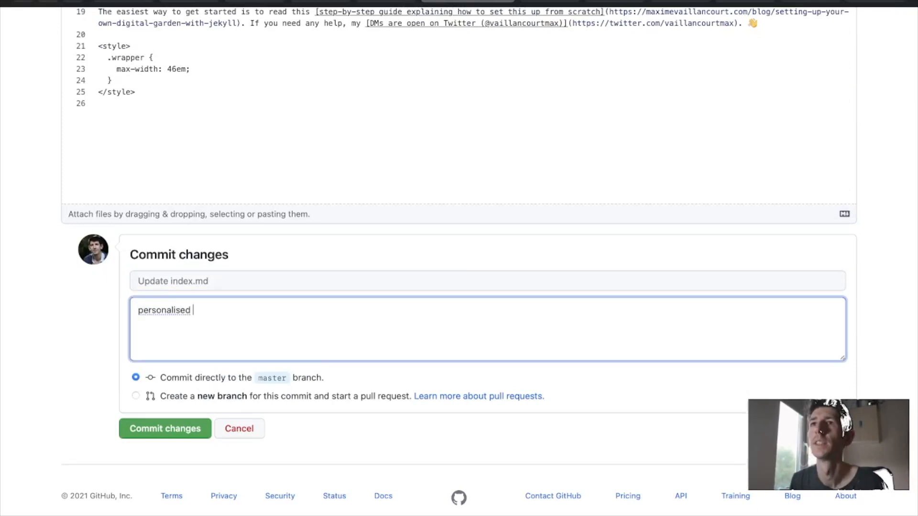
{"action": "type", "text": "a little for t"}
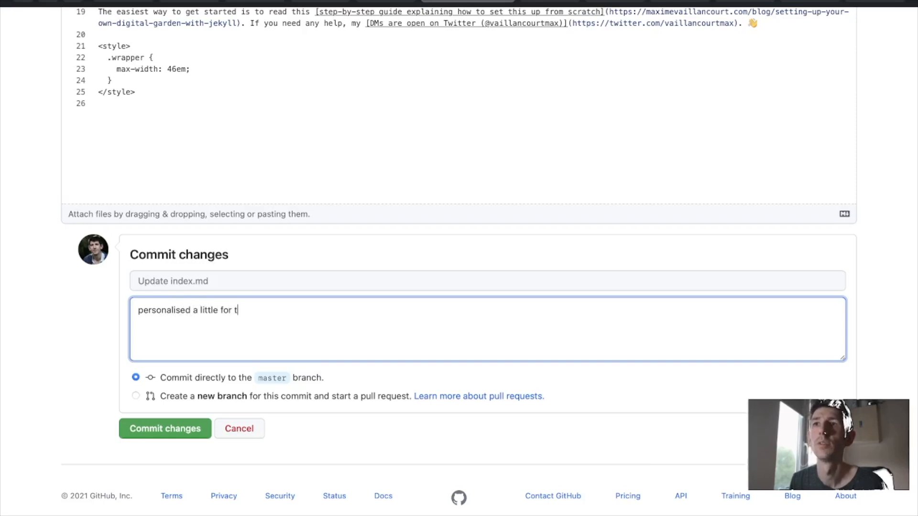
{"action": "type", "text": "a vieo on YouTube."}
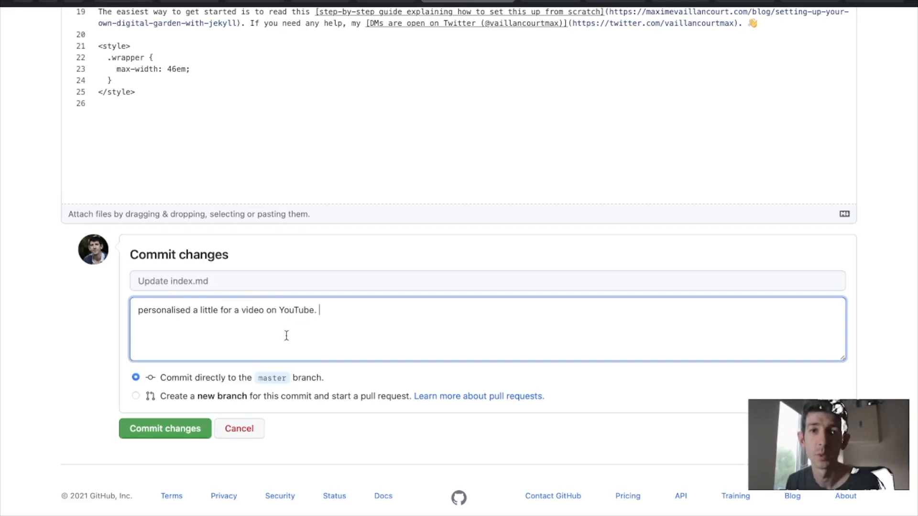
{"action": "mouse_move", "coordinate": [166, 428]}
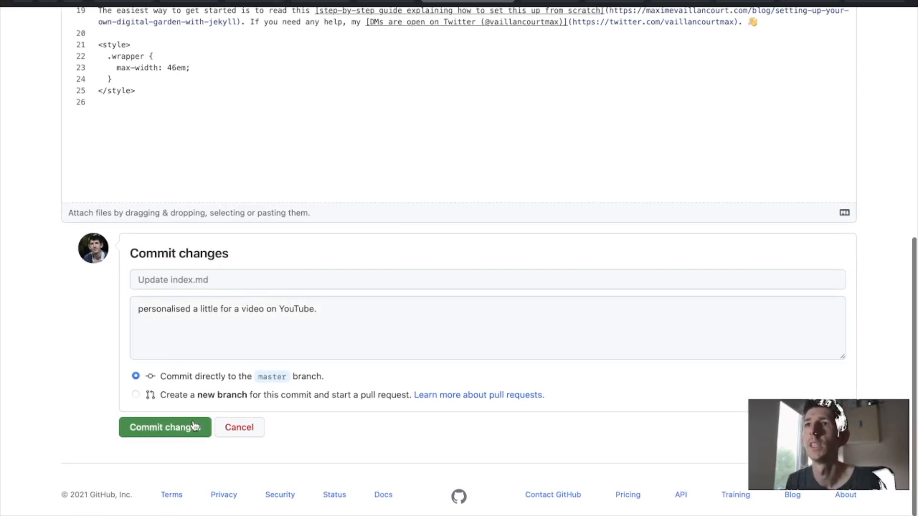
{"action": "left_click", "coordinate": [164, 426]}
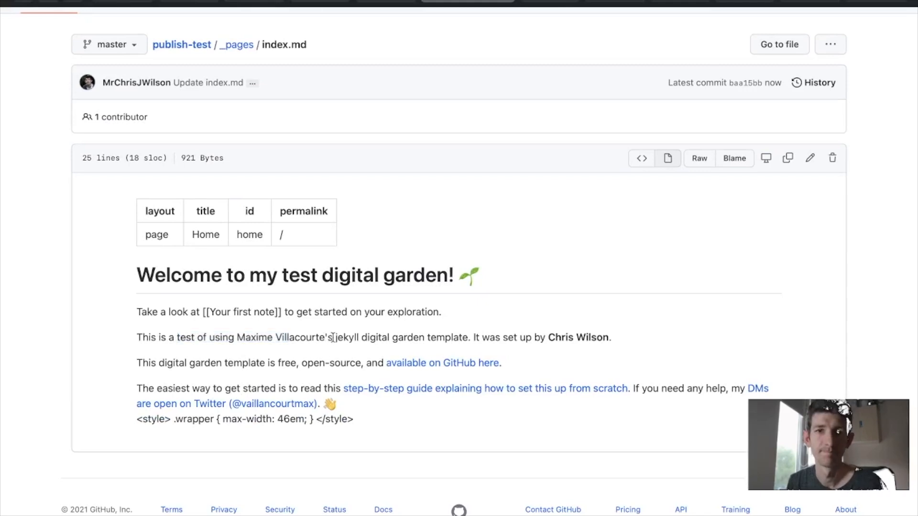
Navigate back to the repository root and into the _notes folder
{"action": "scroll", "scroll_direction": "up", "scroll_amount": 3}
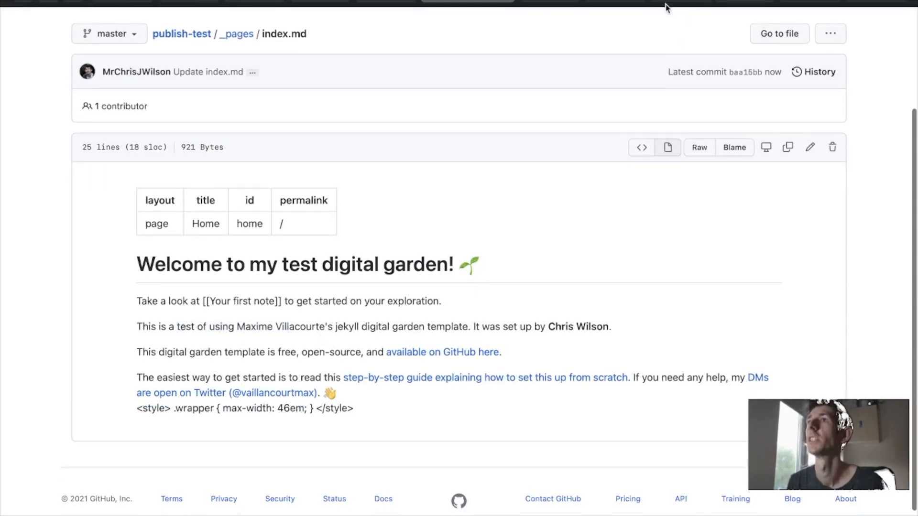
{"action": "scroll", "scroll_direction": "up", "scroll_amount": 3}
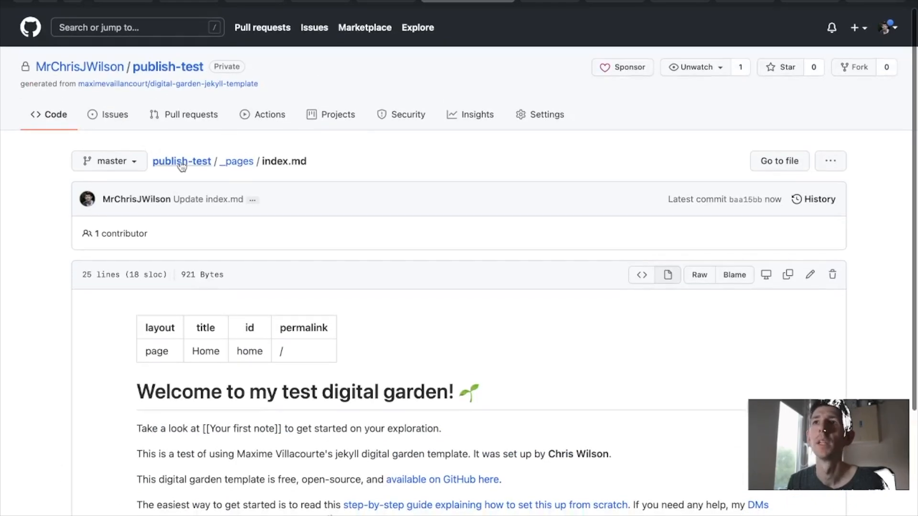
{"action": "left_click", "coordinate": [237, 160]}
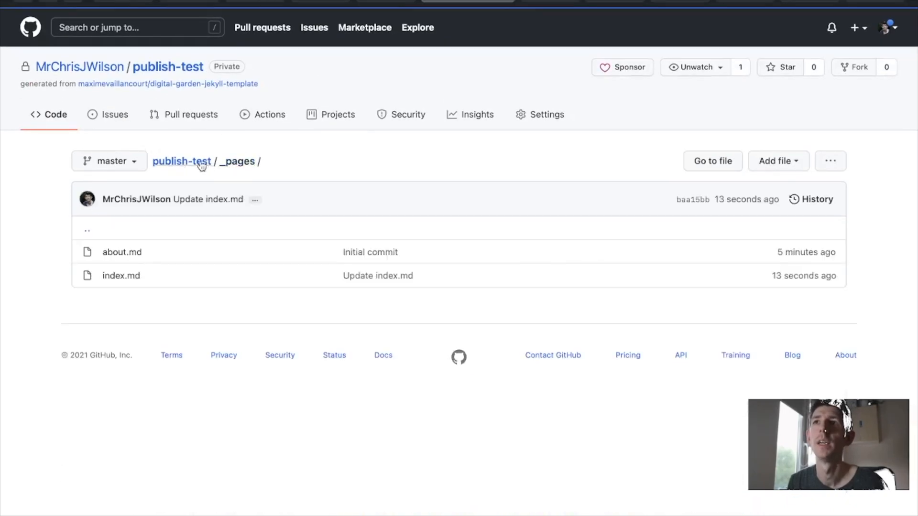
{"action": "left_click", "coordinate": [122, 252]}
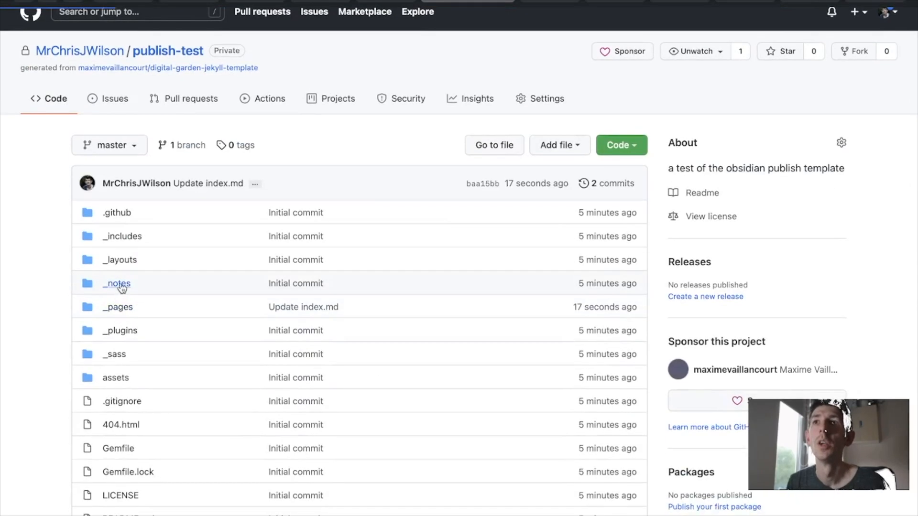
{"action": "left_click", "coordinate": [116, 283]}
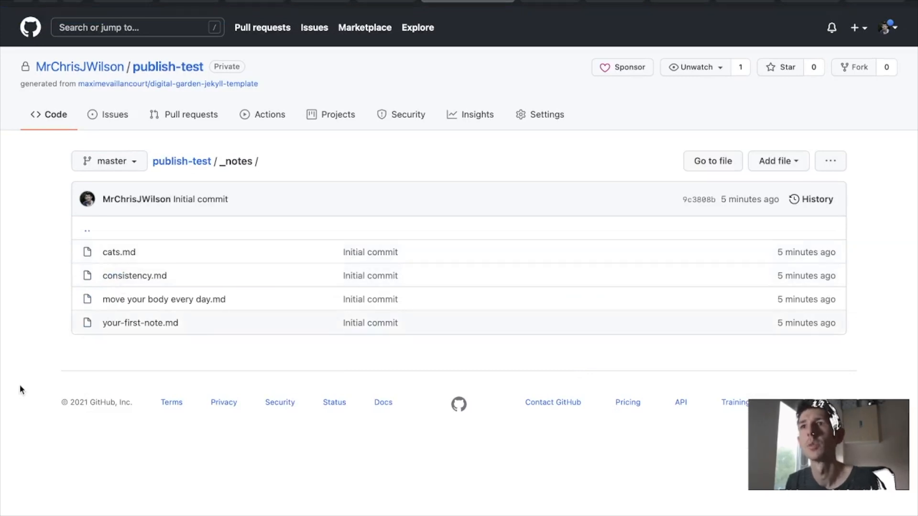
Glance at the Add file options, then open the cats.md note for viewing
{"action": "left_click", "coordinate": [778, 160]}
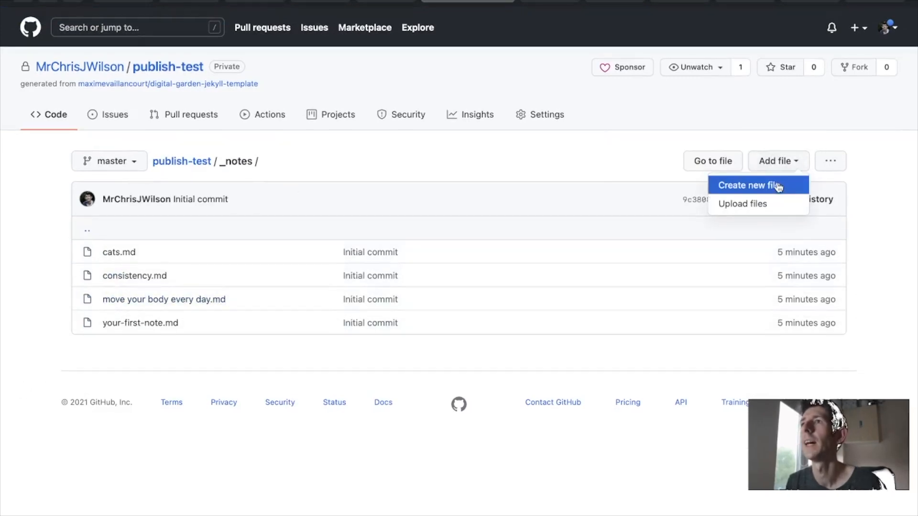
{"action": "mouse_move", "coordinate": [757, 204]}
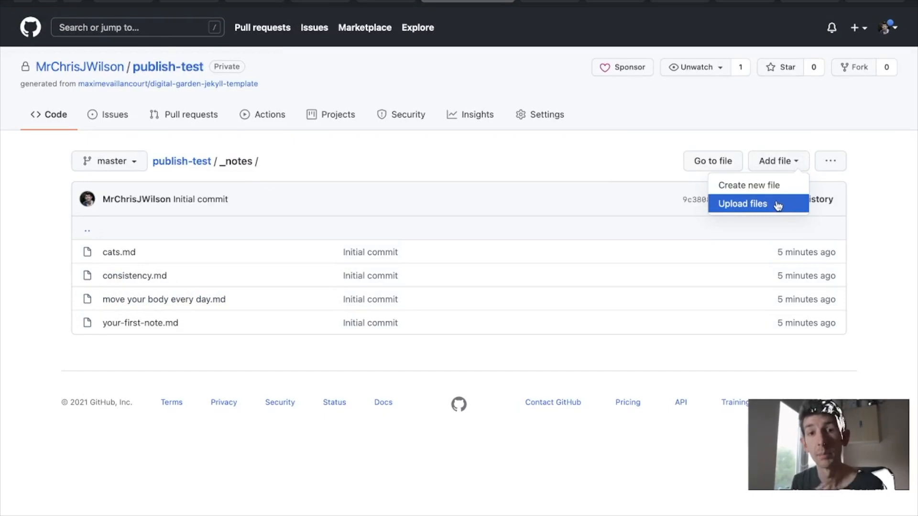
{"action": "mouse_move", "coordinate": [608, 169]}
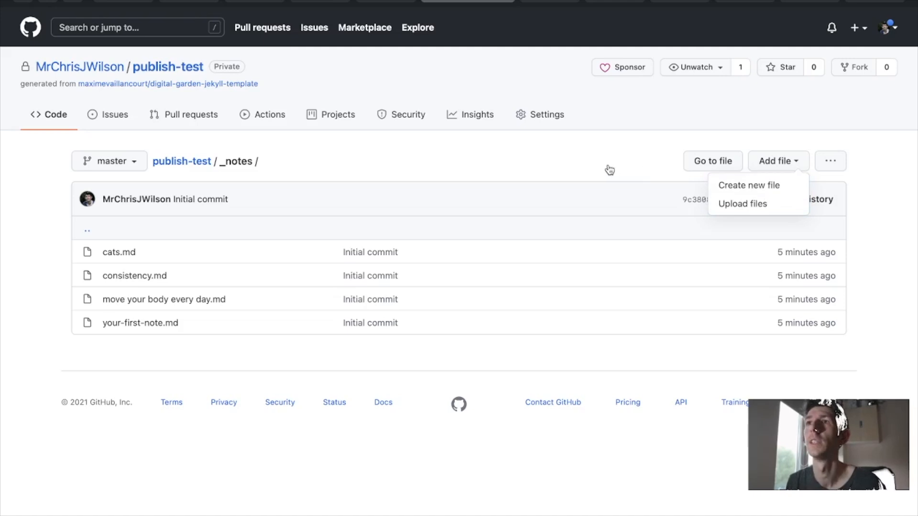
{"action": "left_click", "coordinate": [609, 170]}
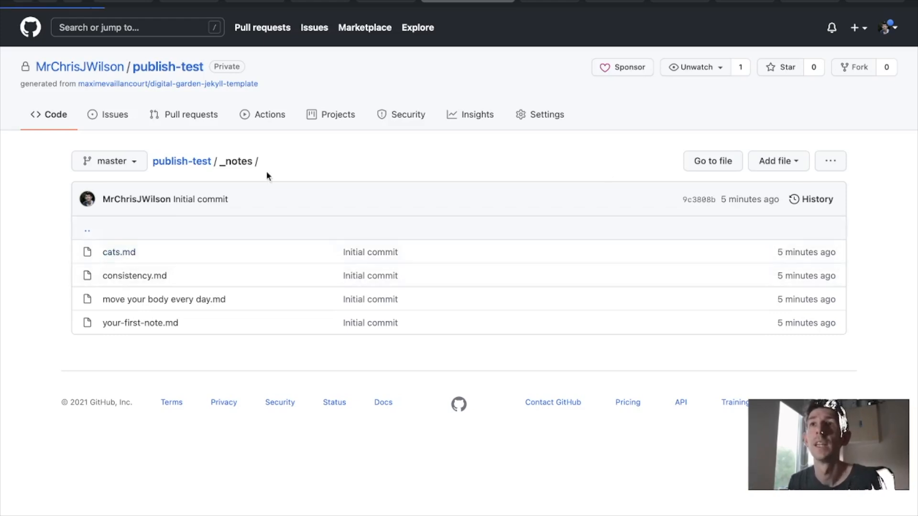
{"action": "left_click", "coordinate": [118, 251]}
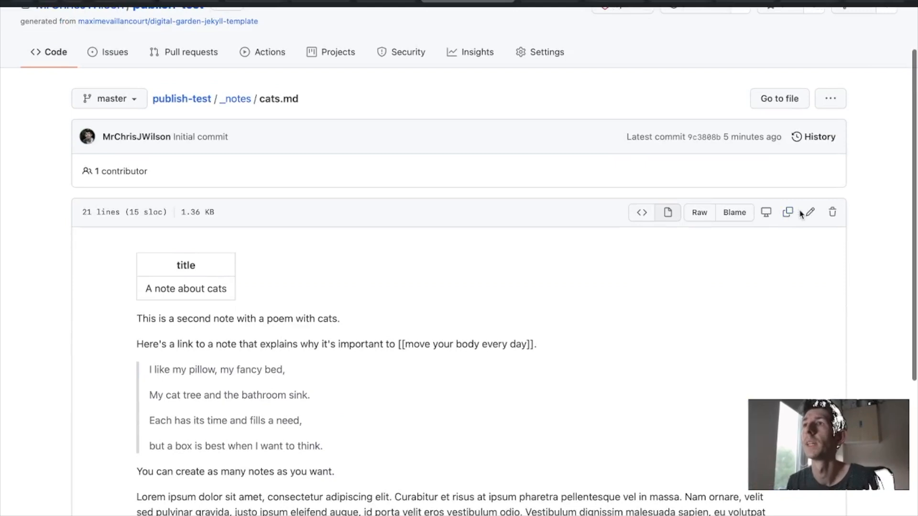
Open cats.md in GitHub's file editor showing its raw markdown source
{"action": "left_click", "coordinate": [809, 213]}
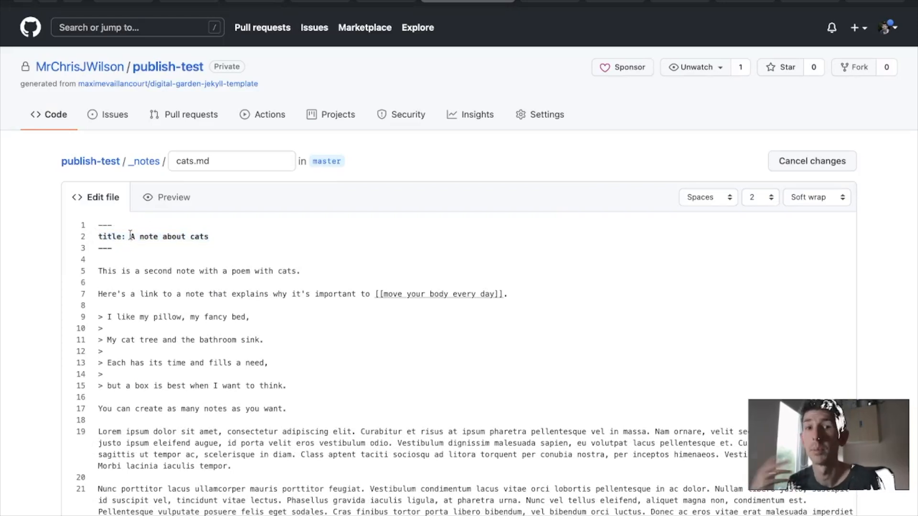
{"action": "mouse_move", "coordinate": [649, 125]}
{"action": "type", "text": "gi"}
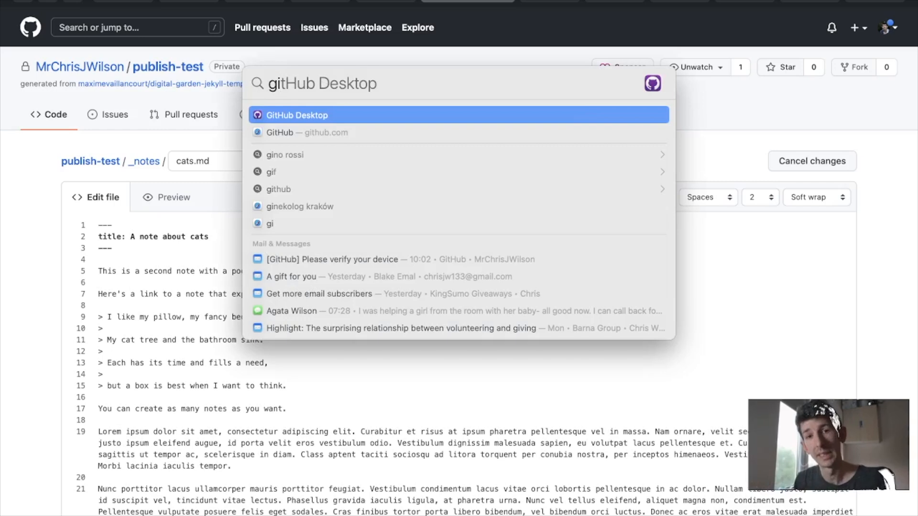
In GitHub Desktop, clone the private publish-test repository locally and make it the current repository on master
{"action": "left_click", "coordinate": [297, 115]}
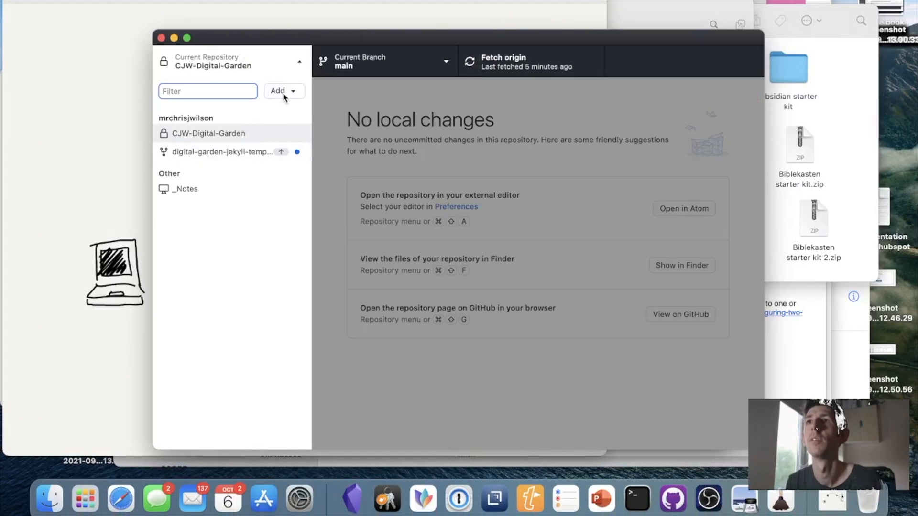
{"action": "left_click", "coordinate": [283, 92]}
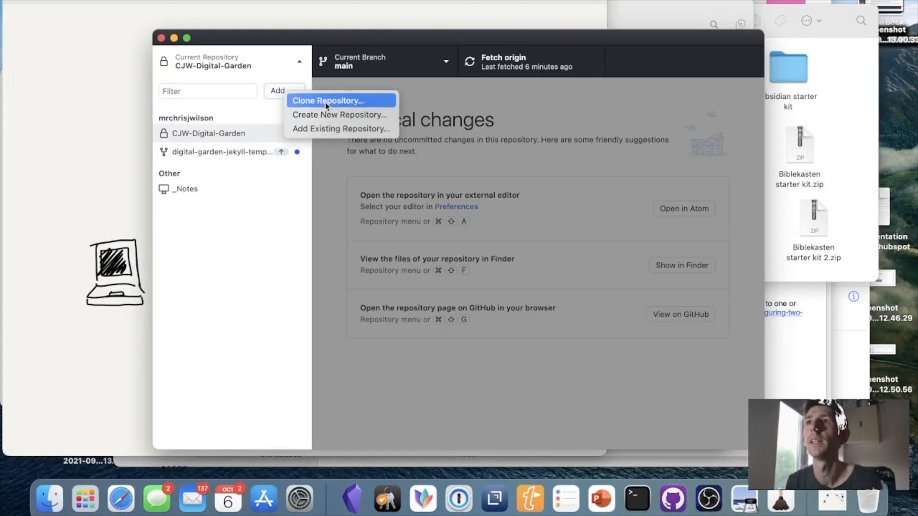
{"action": "left_click", "coordinate": [327, 101]}
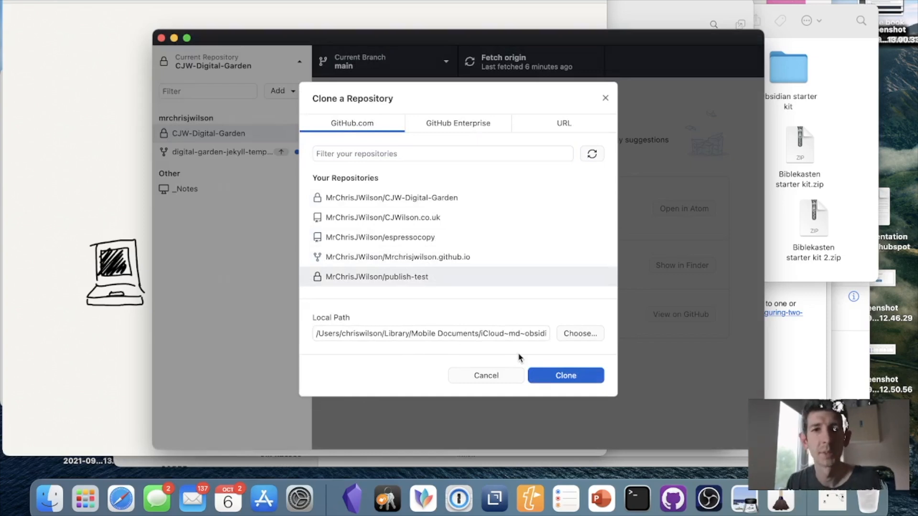
{"action": "left_click", "coordinate": [564, 374]}
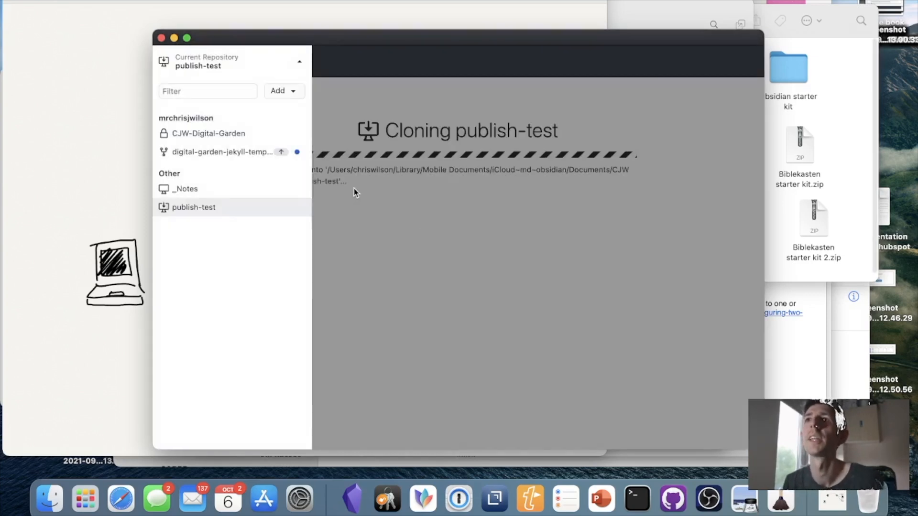
{"action": "left_click", "coordinate": [208, 133]}
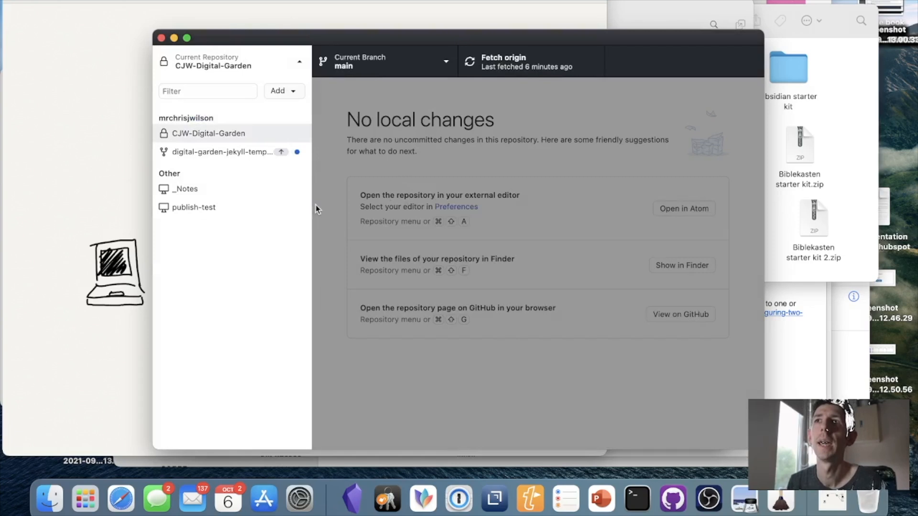
{"action": "left_click", "coordinate": [193, 208]}
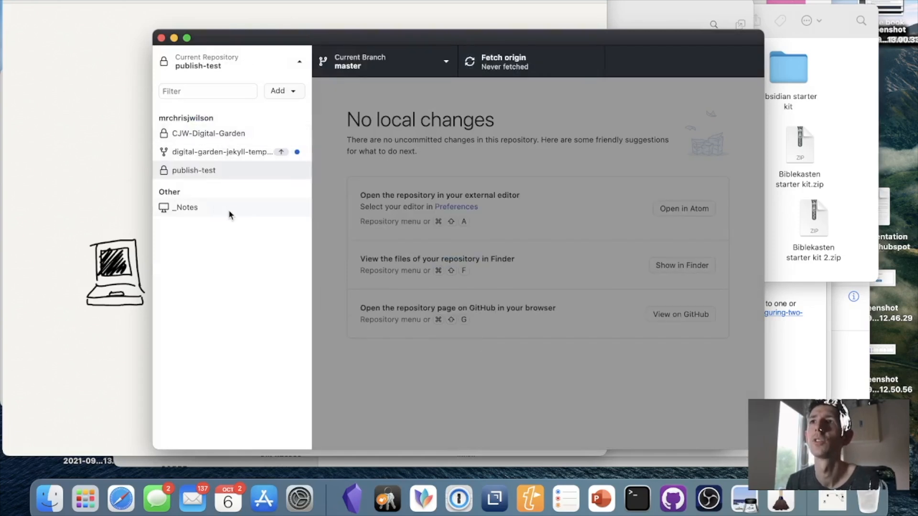
Show the cloned publish-test folder in Finder, listing _config.yml, _notes, _pages and netlify.toml
{"action": "left_click", "coordinate": [194, 170]}
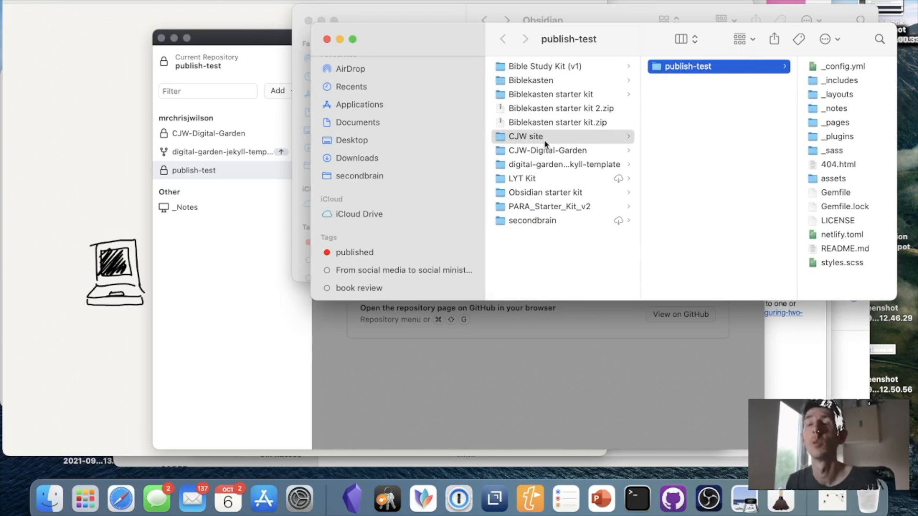
{"action": "mouse_move", "coordinate": [708, 69]}
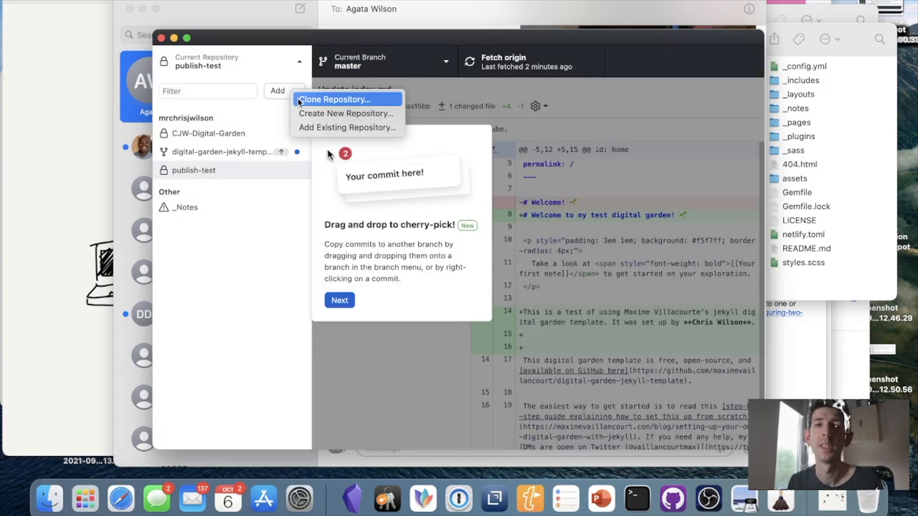
Check the clone destination folder in GitHub Desktop, then open the live site at elastic-payne-d0e84e.netlify.app from Netlify's domain settings
{"action": "left_click", "coordinate": [334, 98]}
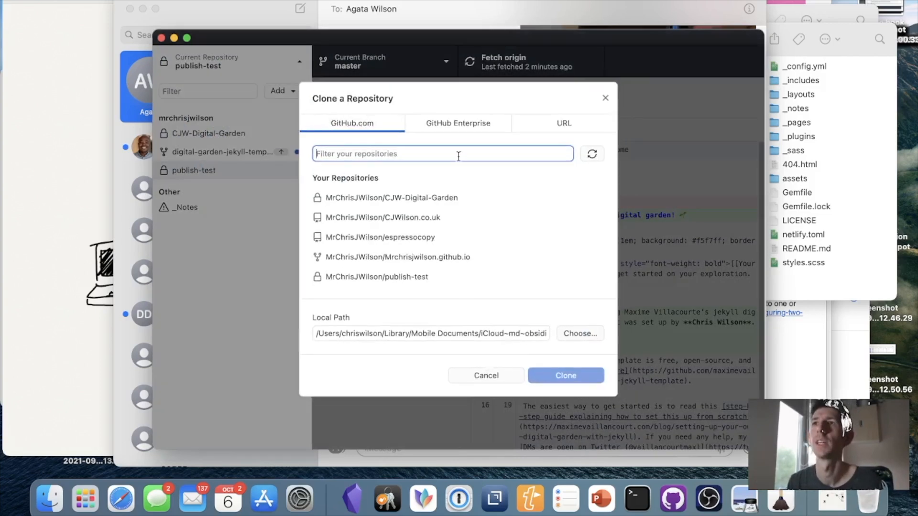
{"action": "mouse_move", "coordinate": [394, 336]}
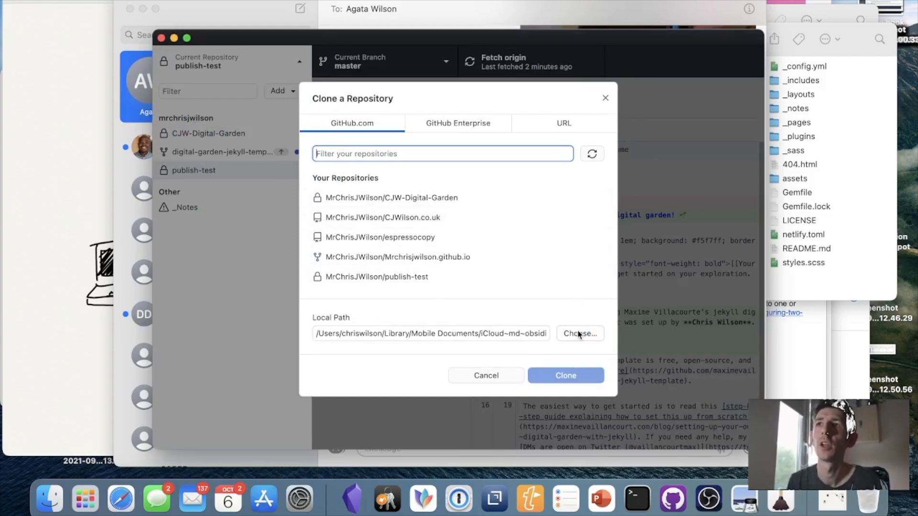
{"action": "left_click", "coordinate": [579, 332]}
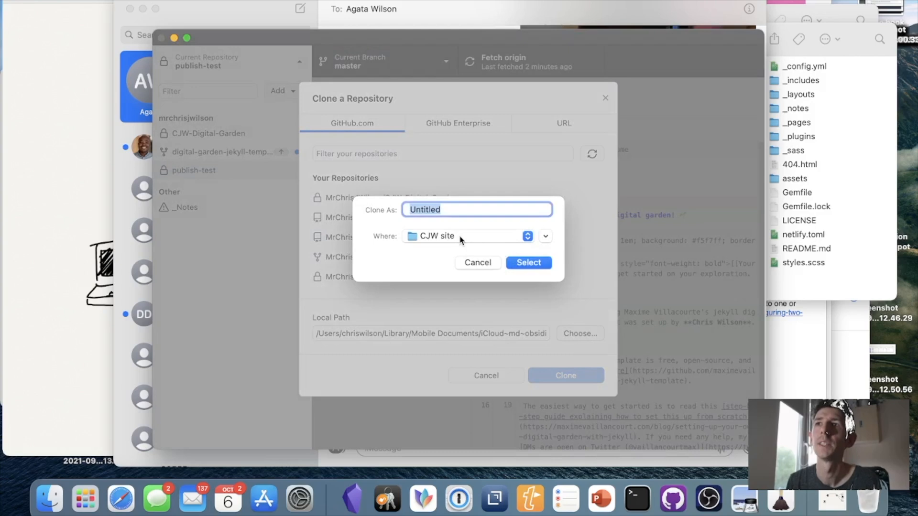
{"action": "left_click", "coordinate": [477, 262]}
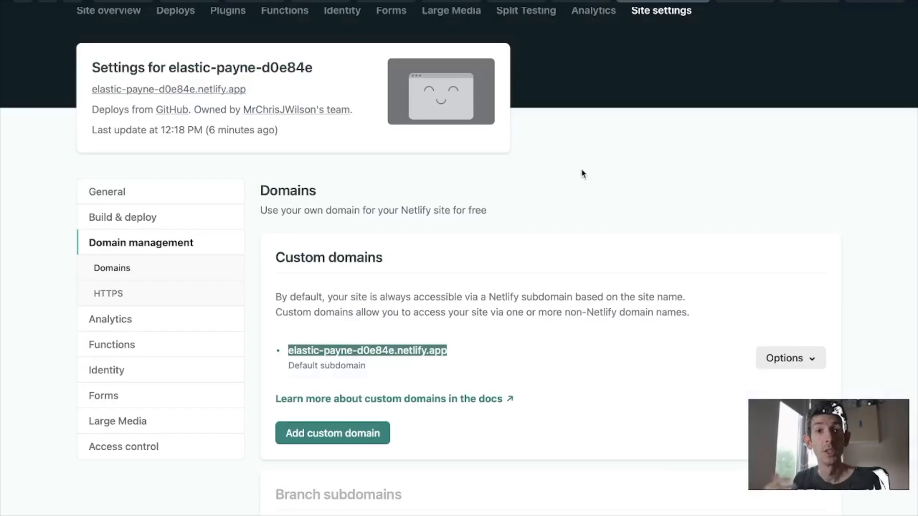
{"action": "mouse_move", "coordinate": [413, 358]}
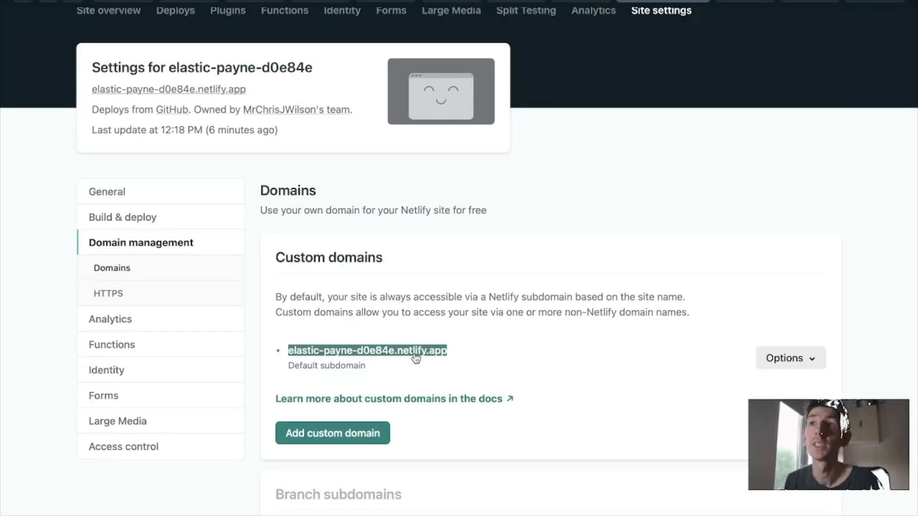
{"action": "left_click", "coordinate": [366, 351]}
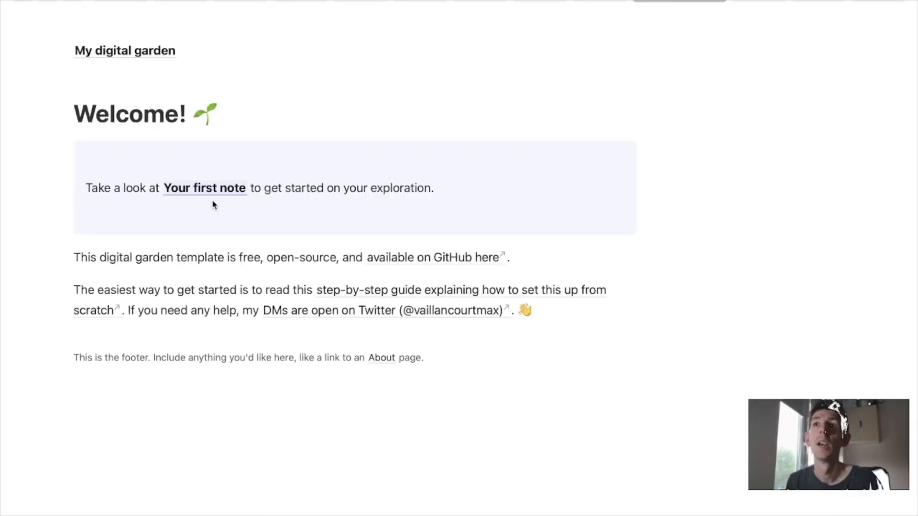
{"action": "mouse_move", "coordinate": [223, 212]}
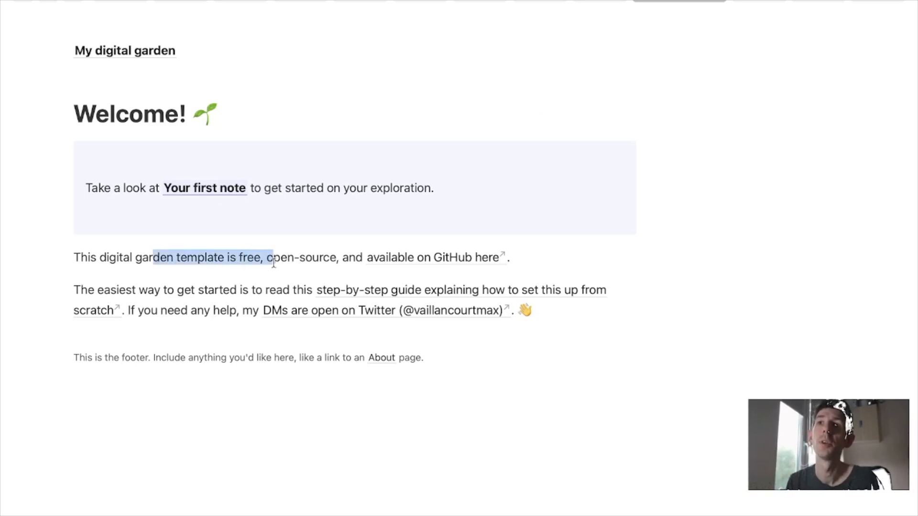
View the live site showing the 'Welcome to my test digital garden!' heading and new paragraph
{"action": "left_click", "coordinate": [272, 257]}
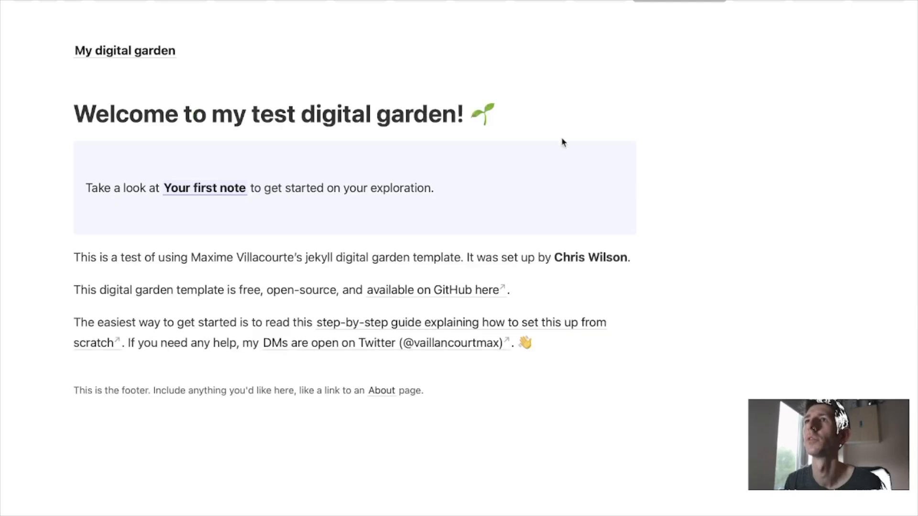
{"action": "mouse_move", "coordinate": [212, 262]}
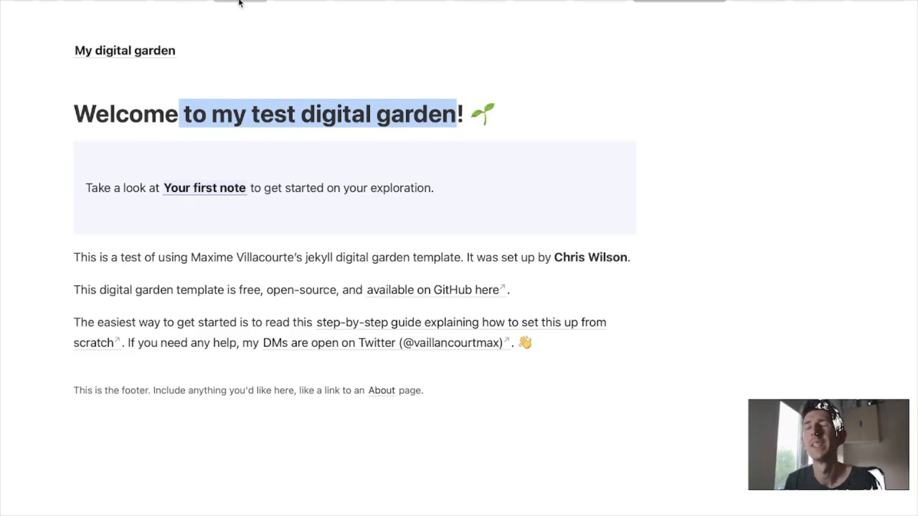
{"action": "mouse_move", "coordinate": [425, 73]}
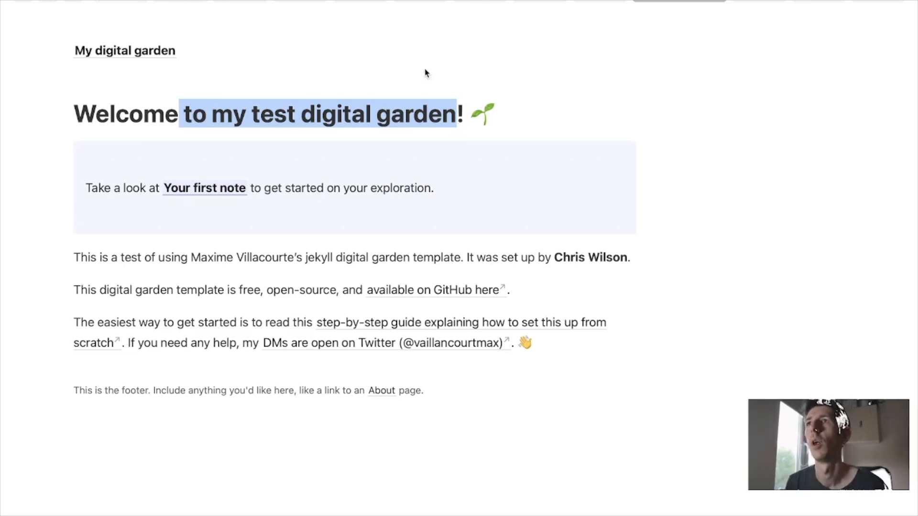
{"action": "mouse_move", "coordinate": [392, 64]}
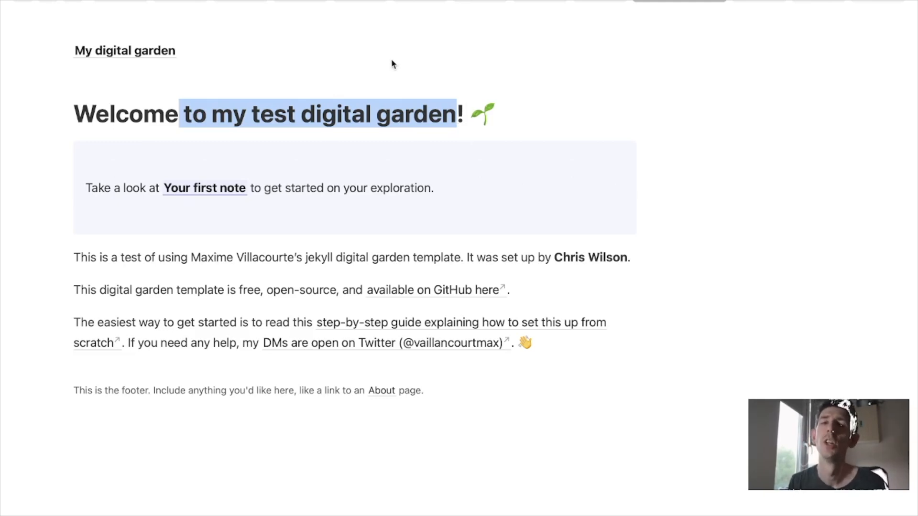
{"action": "mouse_move", "coordinate": [396, 94]}
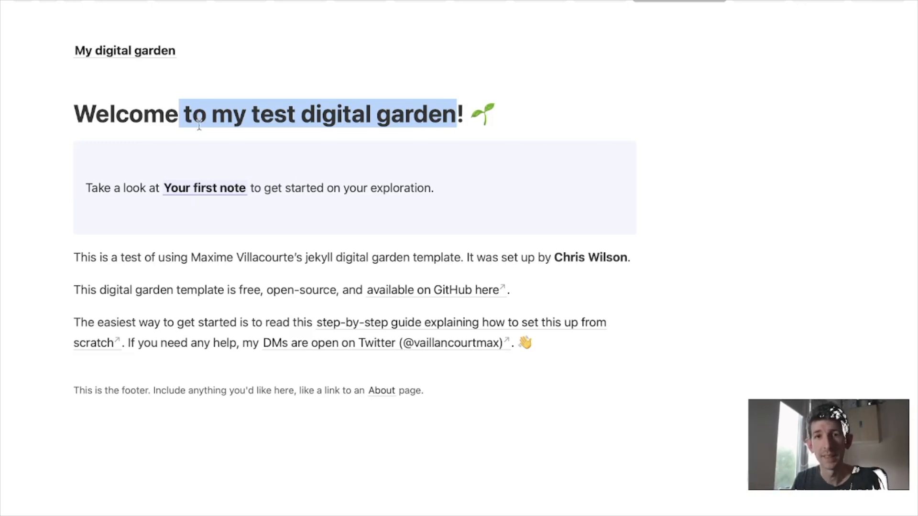
{"action": "mouse_move", "coordinate": [292, 102]}
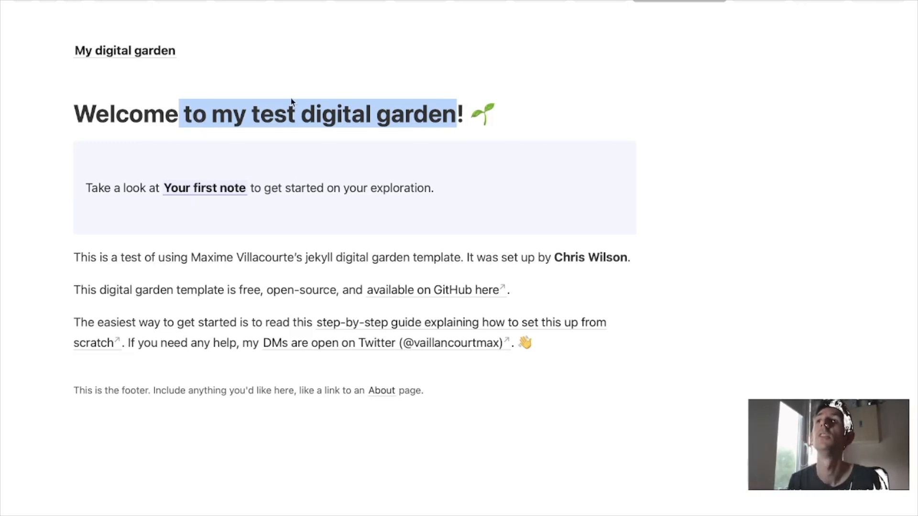
{"action": "mouse_move", "coordinate": [459, 111]}
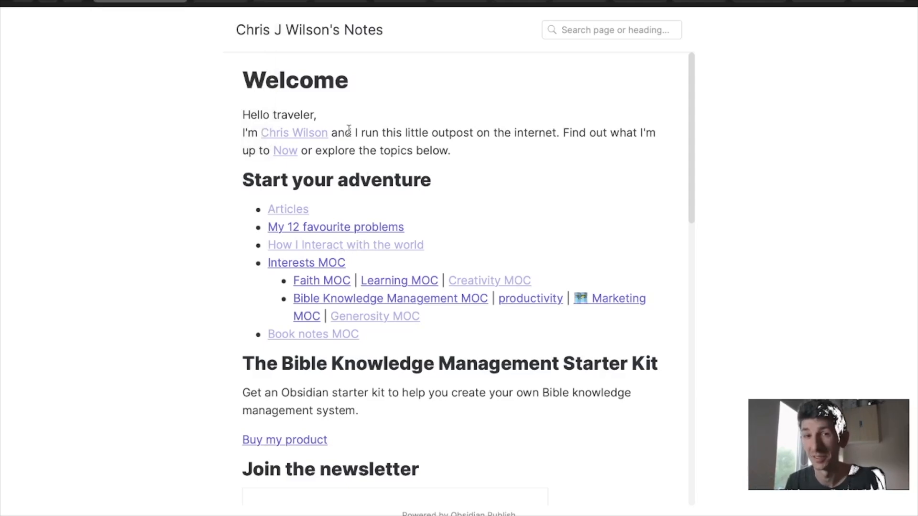
{"action": "mouse_move", "coordinate": [294, 132]}
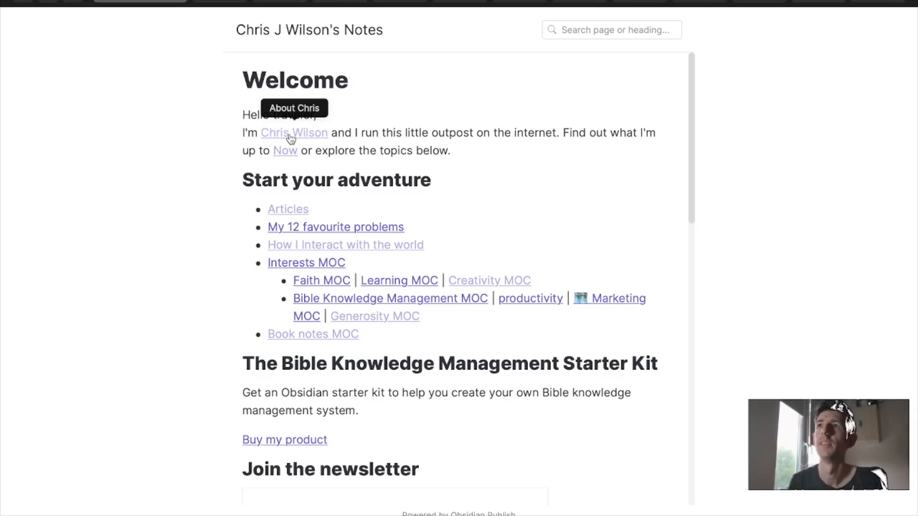
{"action": "mouse_move", "coordinate": [565, 161]}
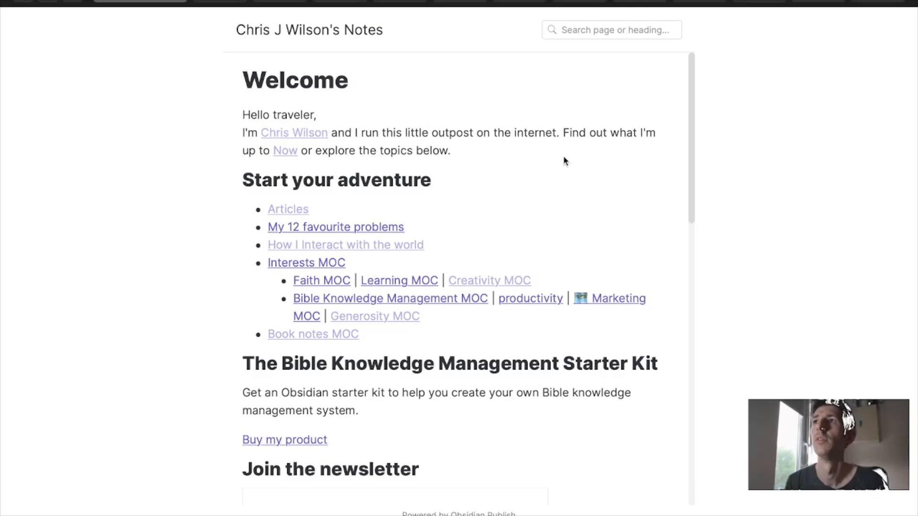
{"action": "mouse_move", "coordinate": [596, 135]}
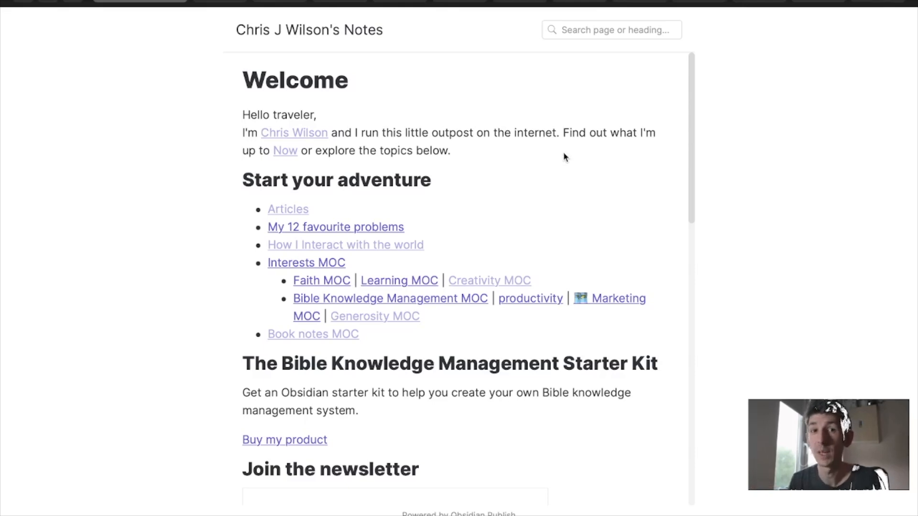
{"action": "mouse_move", "coordinate": [601, 150]}
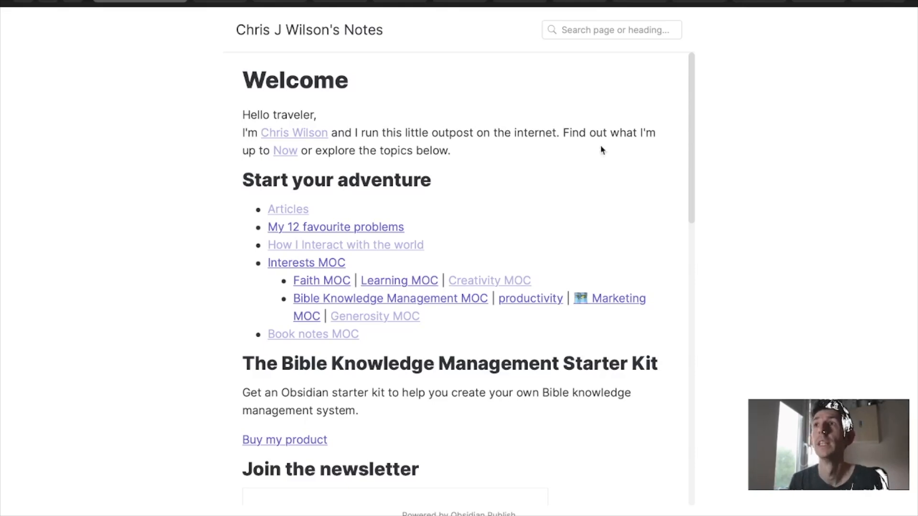
{"action": "mouse_move", "coordinate": [694, 18]}
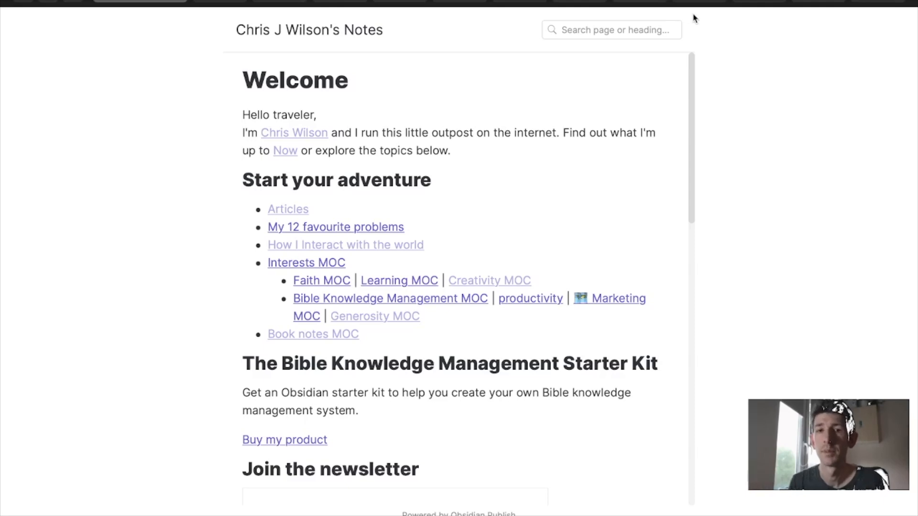